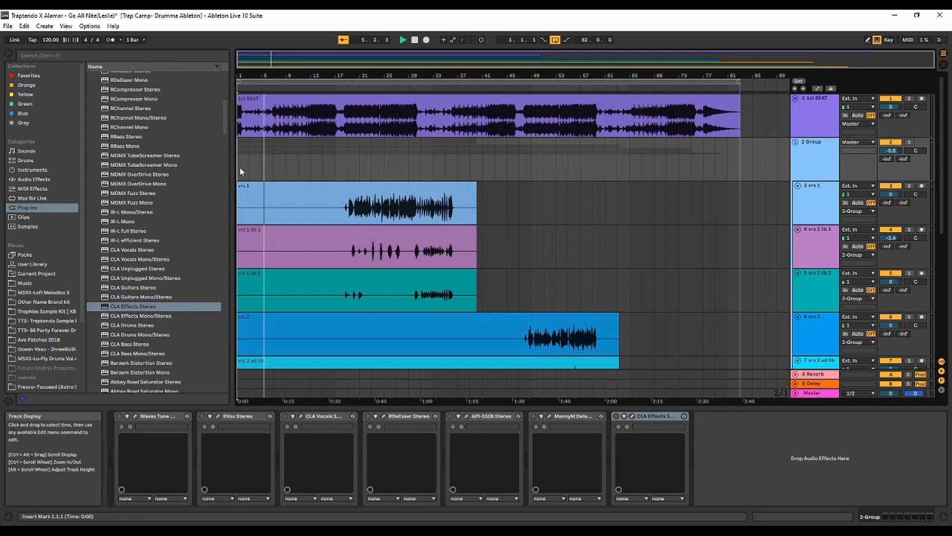
Play back the beat and verse vocals through the group chain, then stop playback.
{"action": "left_click", "coordinate": [404, 40]}
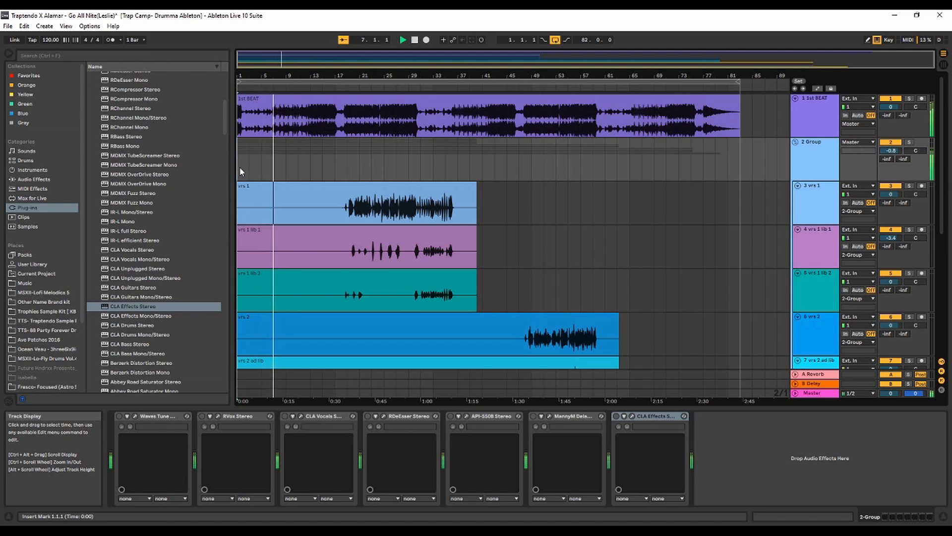
{"action": "left_click", "coordinate": [403, 40]}
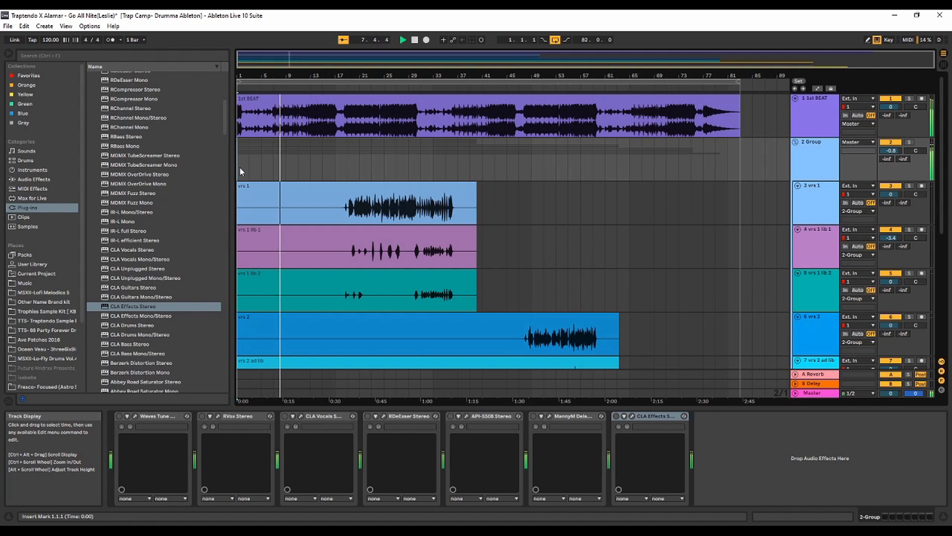
{"action": "left_click", "coordinate": [404, 40]}
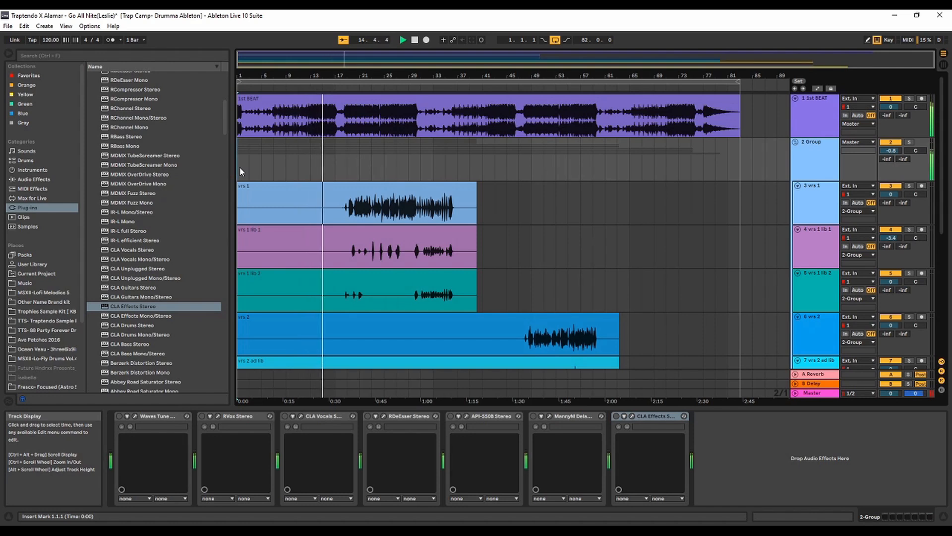
{"action": "left_click", "coordinate": [404, 39]}
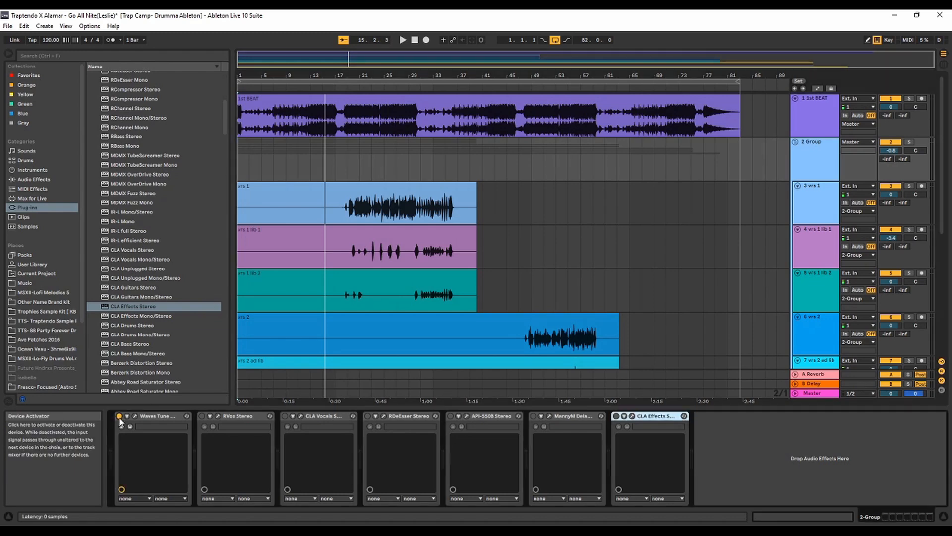
Bring up Waves Tune on the vocal group and set Note Transition to about 15.3 ms.
{"action": "left_click", "coordinate": [130, 427]}
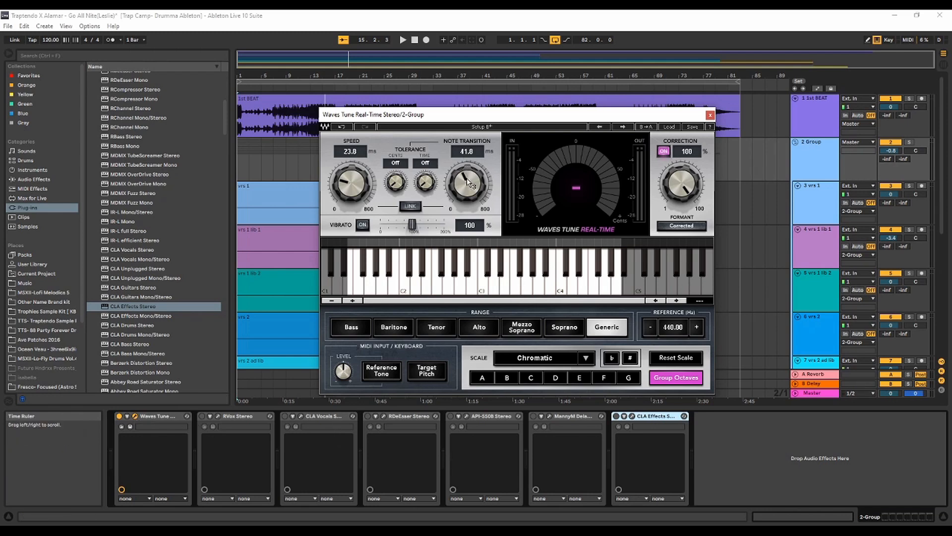
{"action": "left_click_drag", "start_coordinate": [466, 183], "coordinate": [467, 206]}
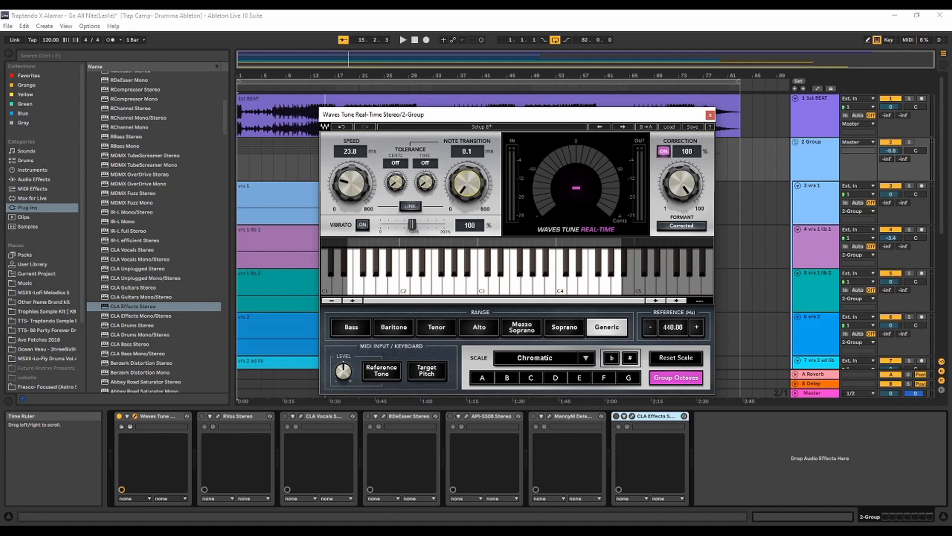
{"action": "left_click_drag", "start_coordinate": [464, 182], "coordinate": [464, 169]}
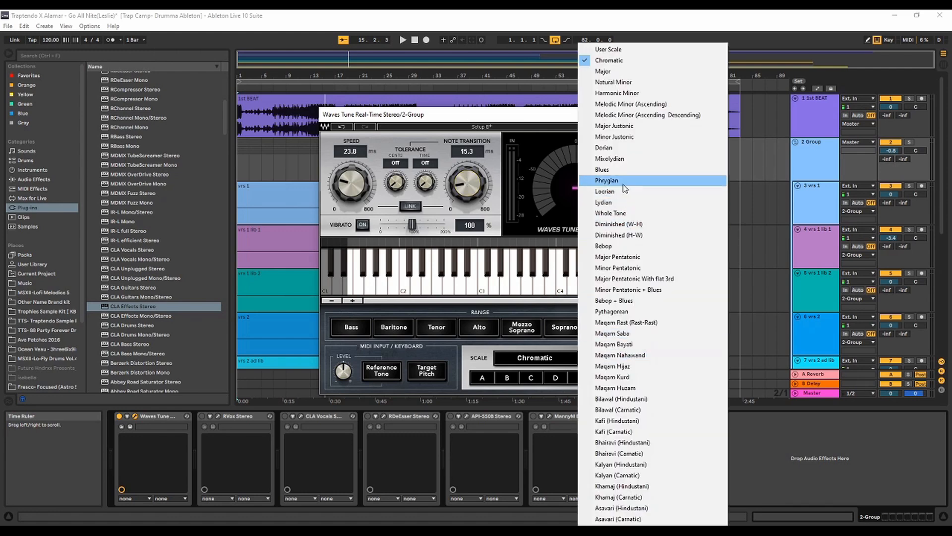
{"action": "mouse_move", "coordinate": [623, 83]}
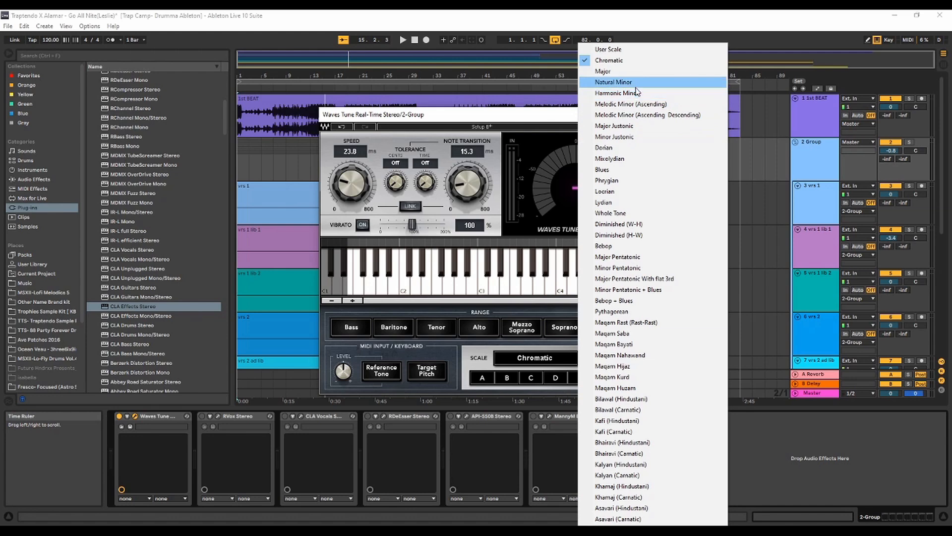
Choose the Natural Minor scale in Waves Tune with D# as the root key.
{"action": "left_click", "coordinate": [613, 81]}
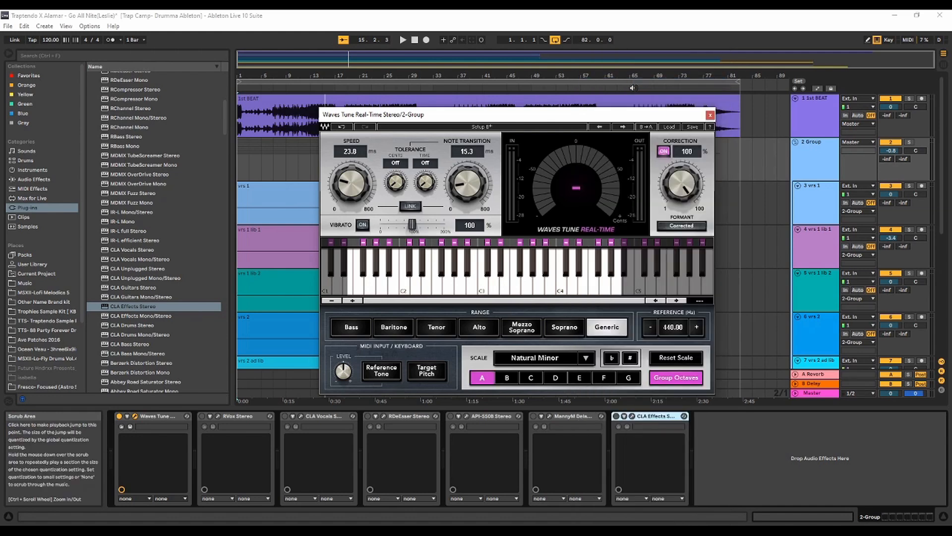
{"action": "left_click", "coordinate": [555, 377]}
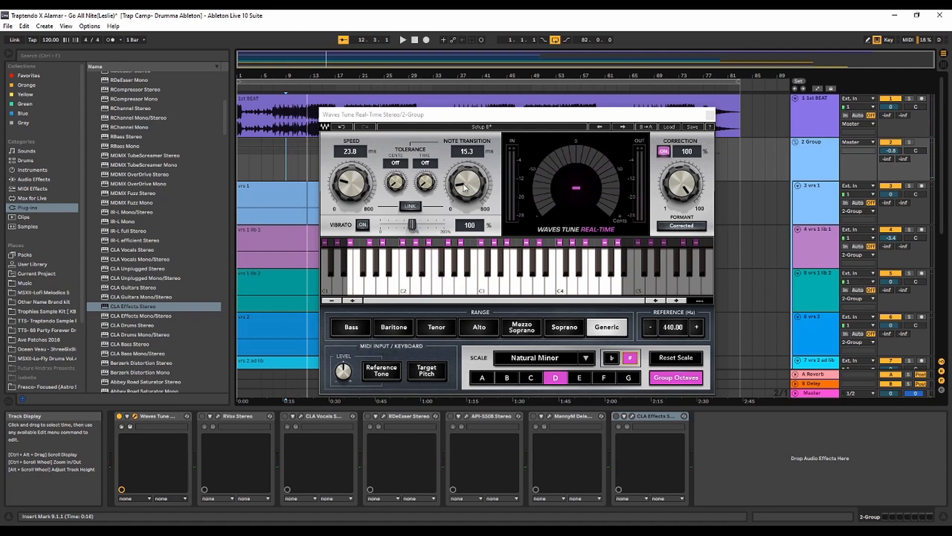
Raise Note Transition to roughly 34 ms and audition the tuned vocals during playback.
{"action": "left_click_drag", "start_coordinate": [466, 183], "coordinate": [466, 163]}
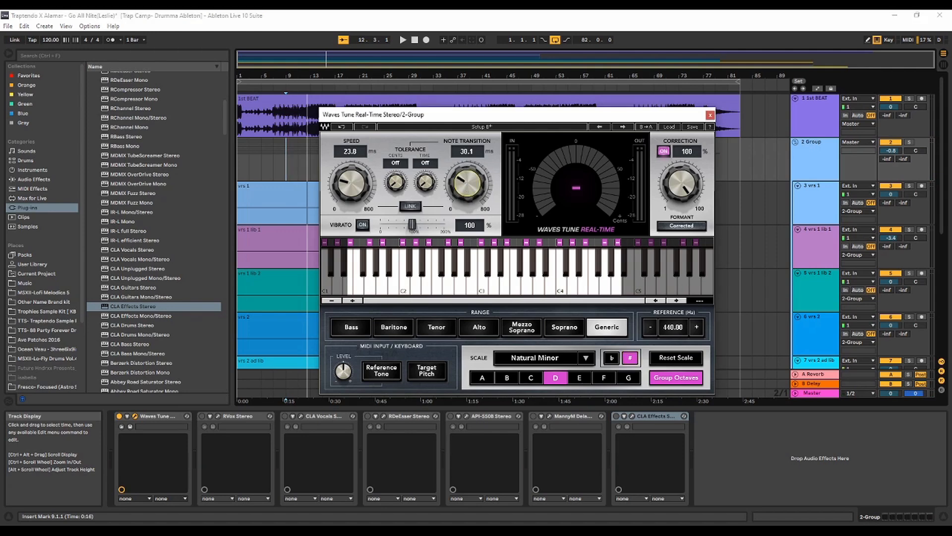
{"action": "left_click_drag", "start_coordinate": [466, 183], "coordinate": [466, 177]}
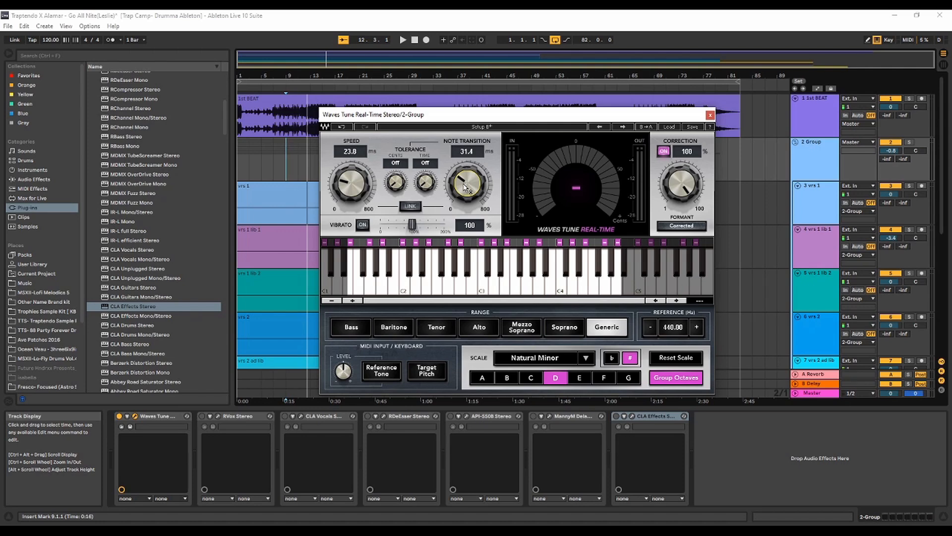
{"action": "left_click", "coordinate": [403, 40]}
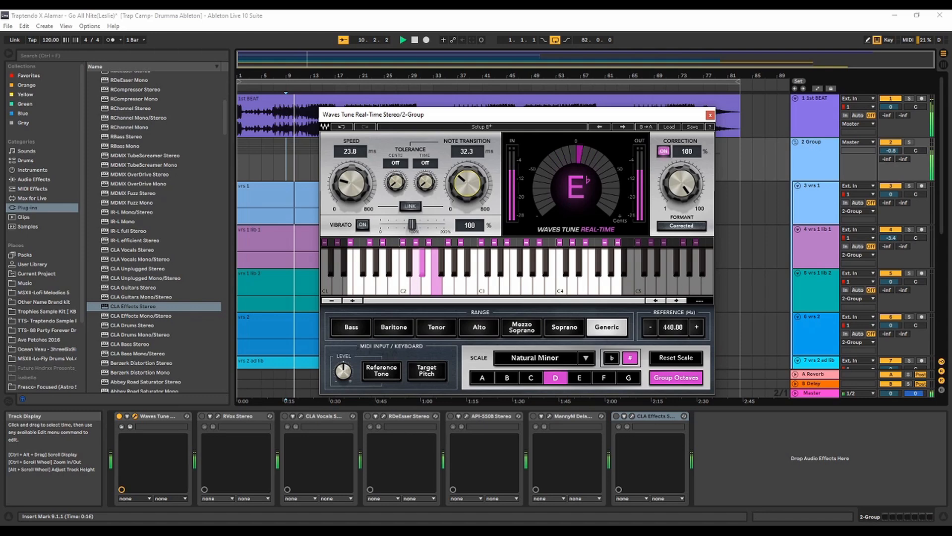
{"action": "left_click_drag", "start_coordinate": [467, 182], "coordinate": [466, 178]}
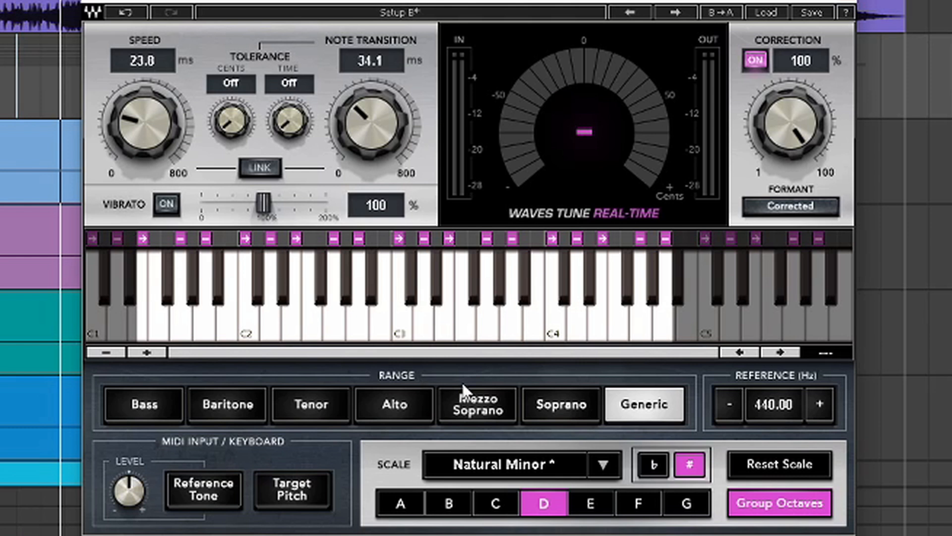
Set the Waves Tune range to Mezzo Soprano and close the plugin window.
{"action": "left_click", "coordinate": [560, 405]}
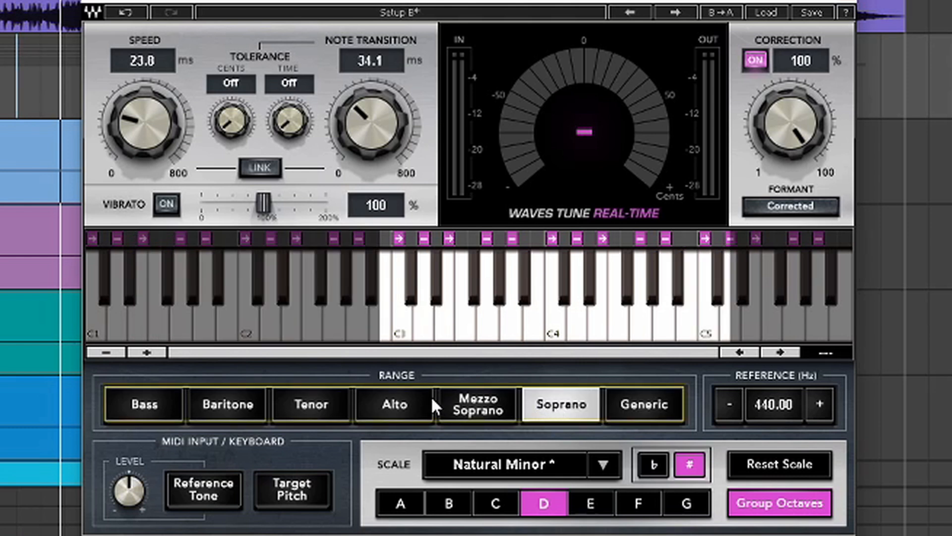
{"action": "left_click", "coordinate": [477, 404]}
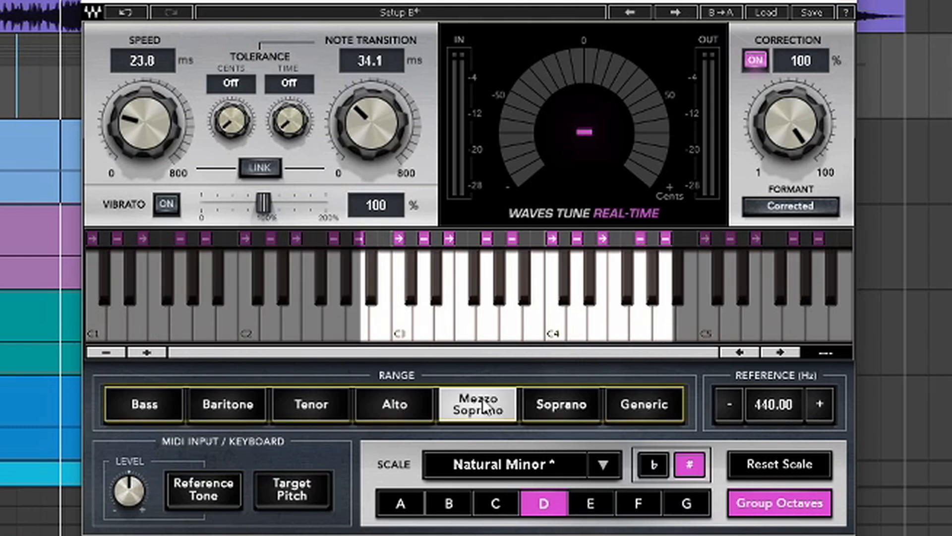
{"action": "mouse_move", "coordinate": [398, 416]}
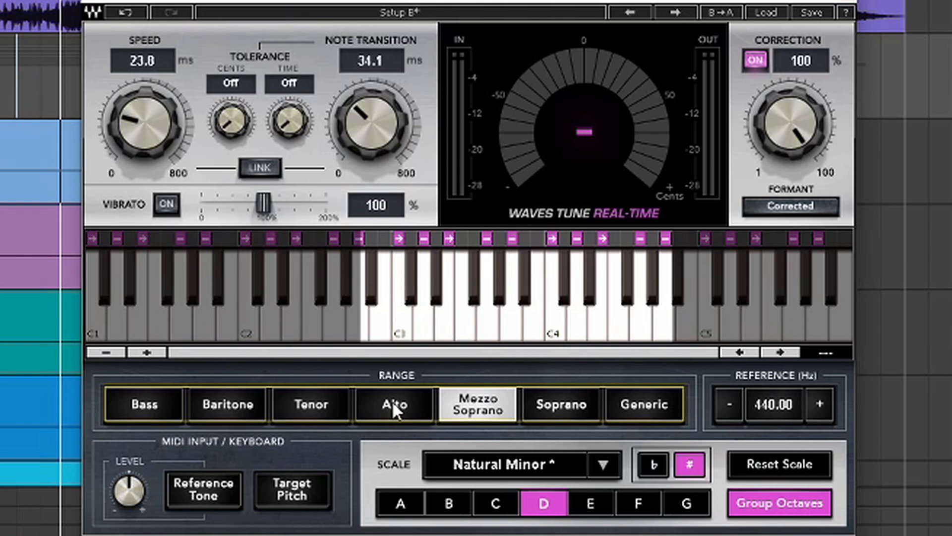
{"action": "left_click", "coordinate": [643, 404]}
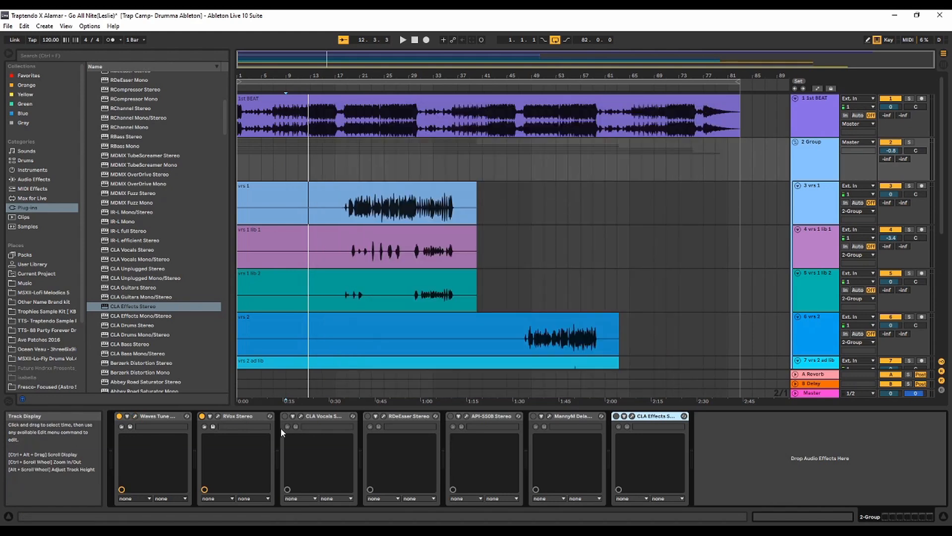
Bring up RVox on the vocal group and switch it to its legacy look.
{"action": "left_click", "coordinate": [213, 416]}
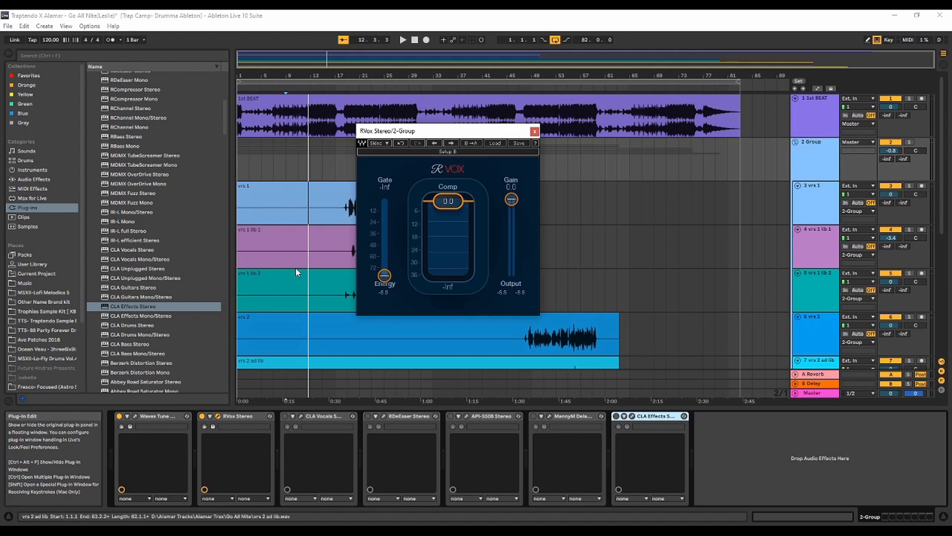
{"action": "left_click", "coordinate": [378, 143]}
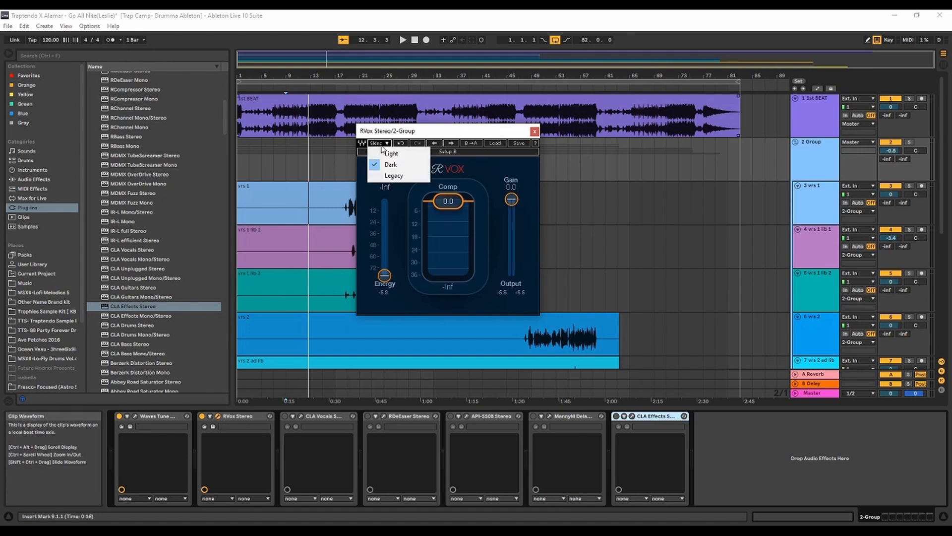
{"action": "left_click", "coordinate": [391, 153]}
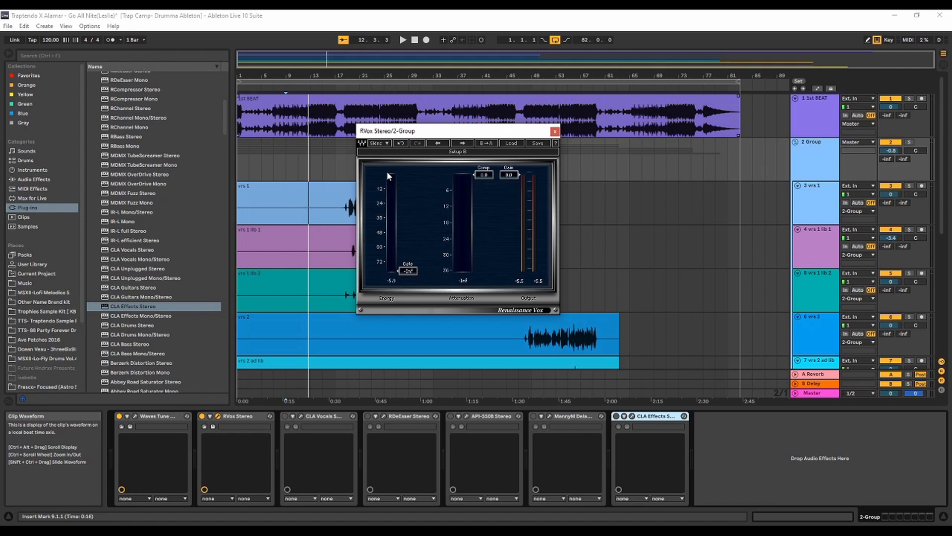
{"action": "mouse_move", "coordinate": [414, 270]}
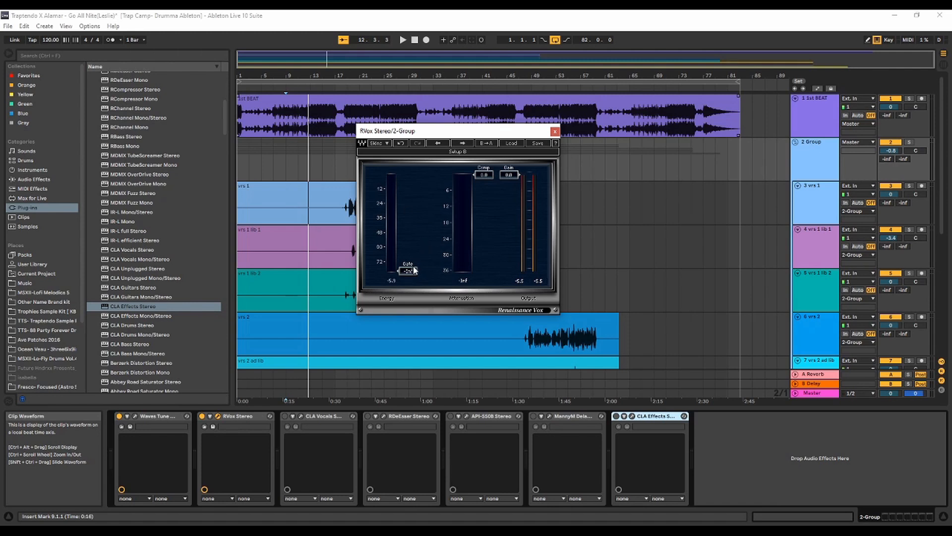
Raise the RVox gate threshold, fine-tune it, and close the RVox window.
{"action": "left_click_drag", "start_coordinate": [409, 270], "coordinate": [408, 215]}
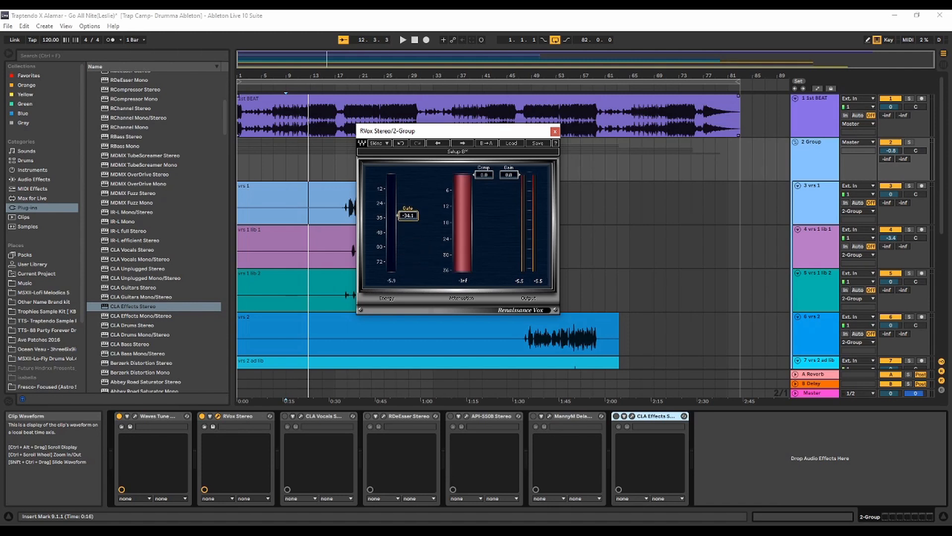
{"action": "left_click_drag", "start_coordinate": [407, 215], "coordinate": [408, 206]}
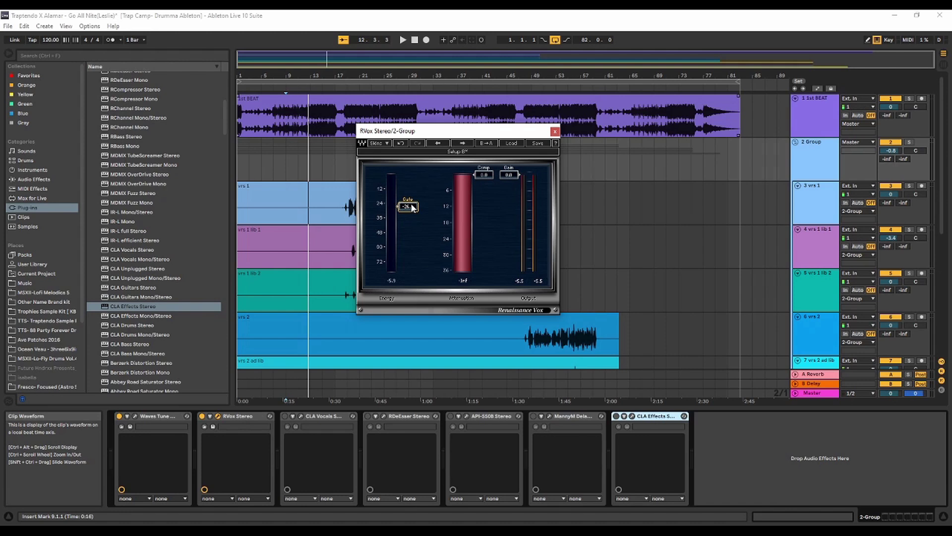
{"action": "left_click", "coordinate": [404, 39]}
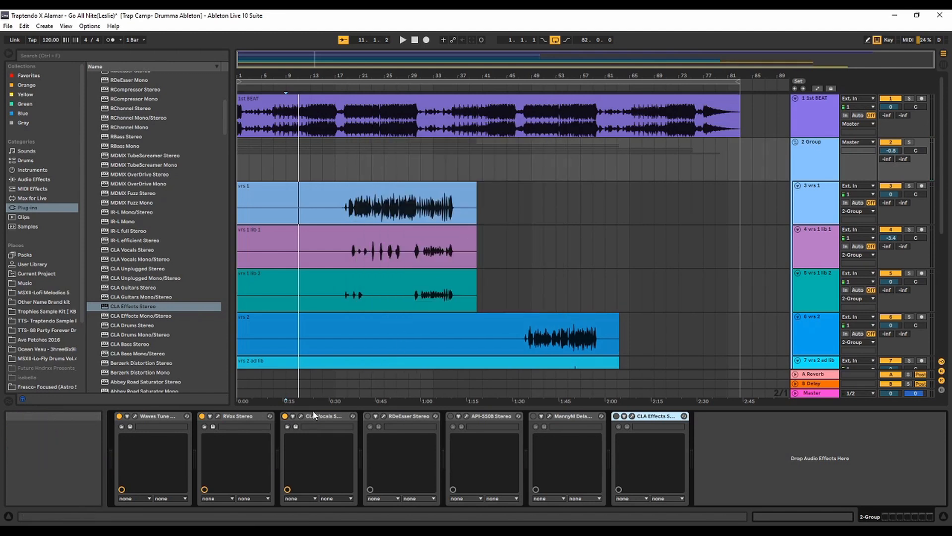
Show the CLA Vocals plugin window with its fader controls for the vocal group.
{"action": "left_click", "coordinate": [300, 427]}
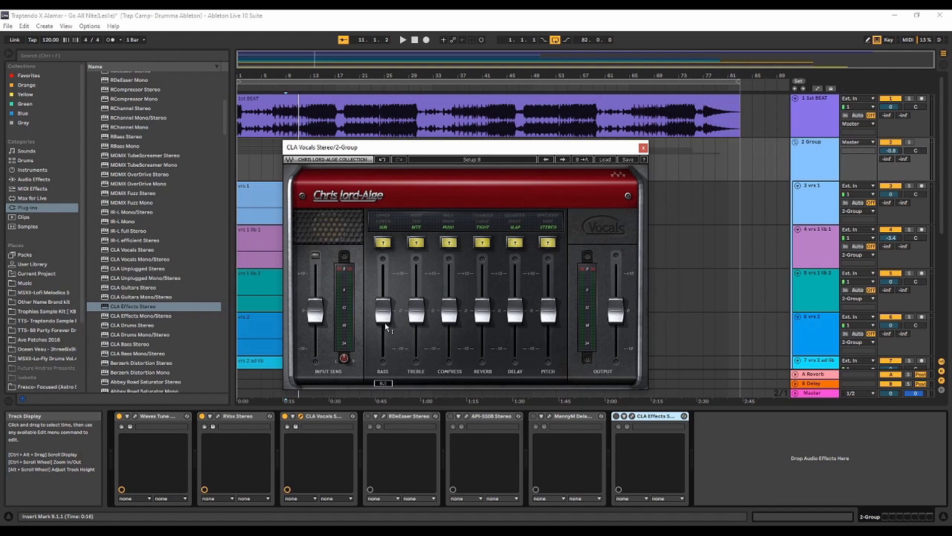
Pull the CLA Vocals BASS fader down below 0 while auditioning the song.
{"action": "left_click", "coordinate": [404, 39]}
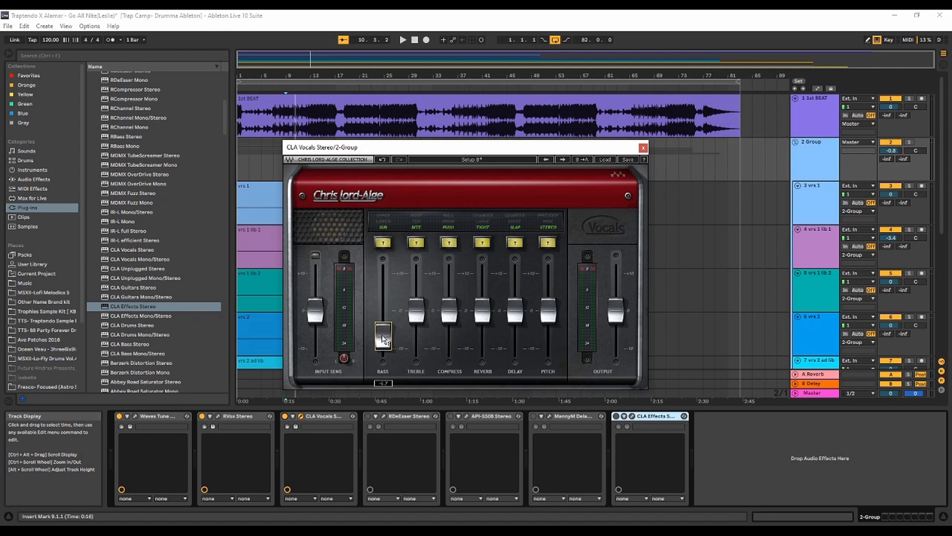
{"action": "left_click", "coordinate": [403, 40]}
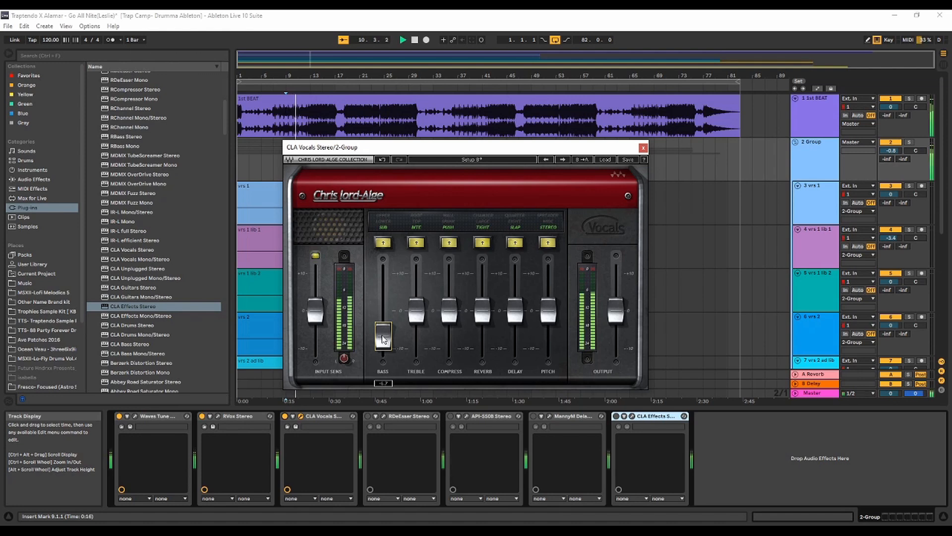
{"action": "left_click_drag", "start_coordinate": [382, 337], "coordinate": [382, 315]}
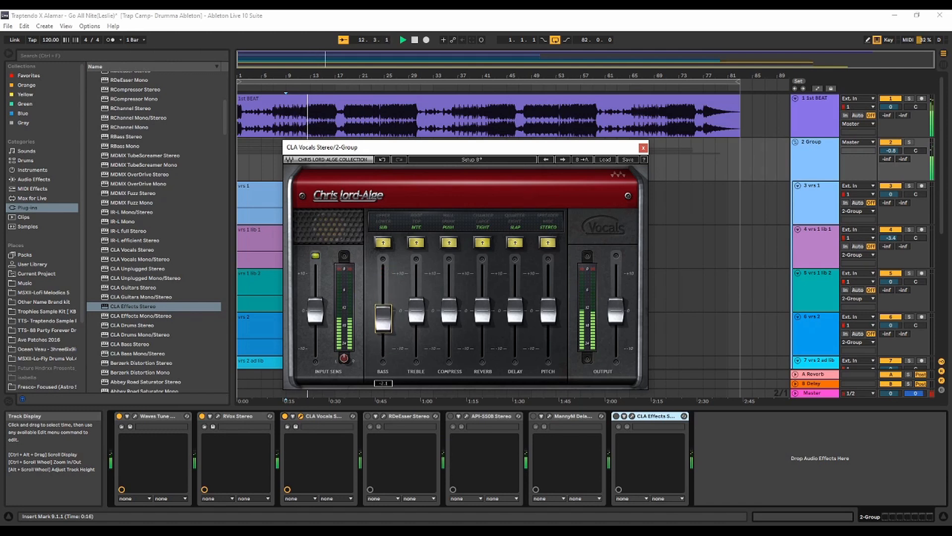
{"action": "left_click_drag", "start_coordinate": [382, 316], "coordinate": [382, 337]}
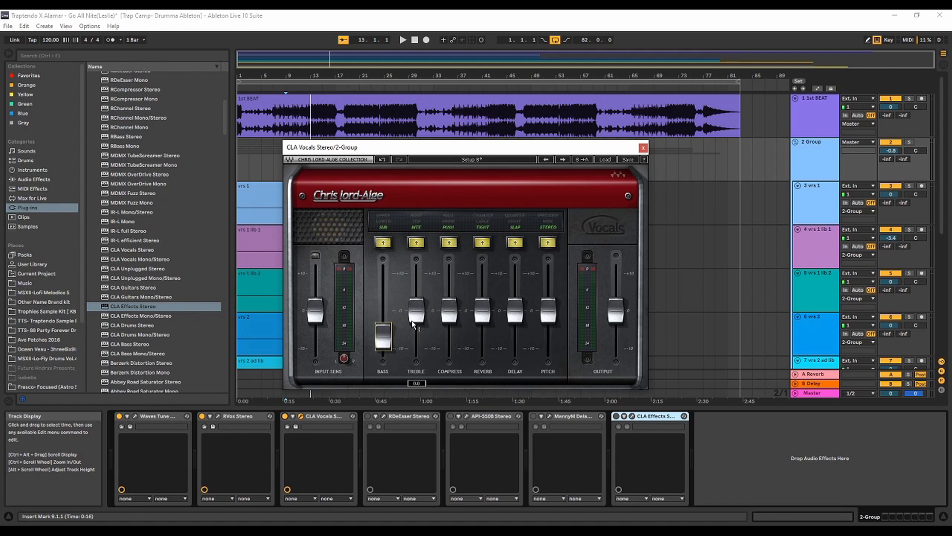
{"action": "left_click", "coordinate": [404, 40]}
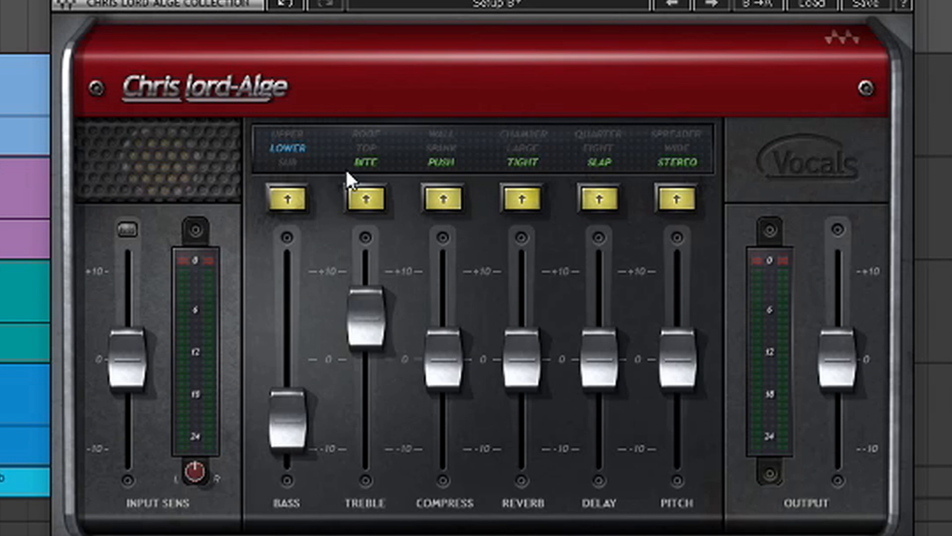
{"action": "mouse_move", "coordinate": [383, 171]}
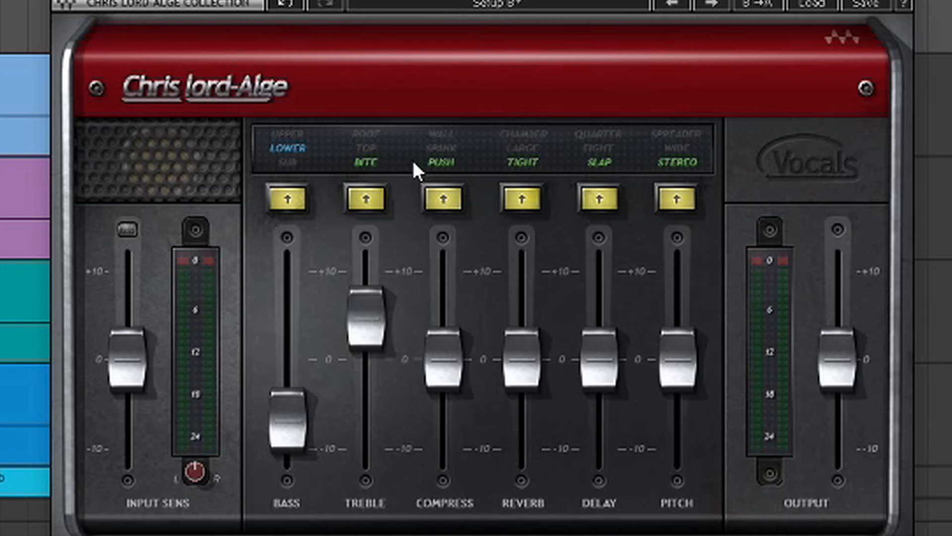
{"action": "mouse_move", "coordinate": [383, 160]}
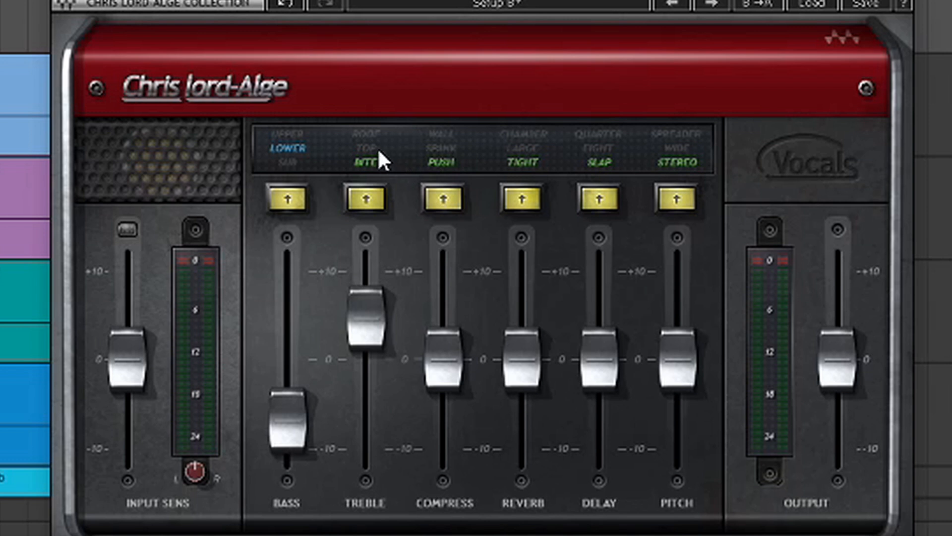
{"action": "mouse_move", "coordinate": [379, 154]}
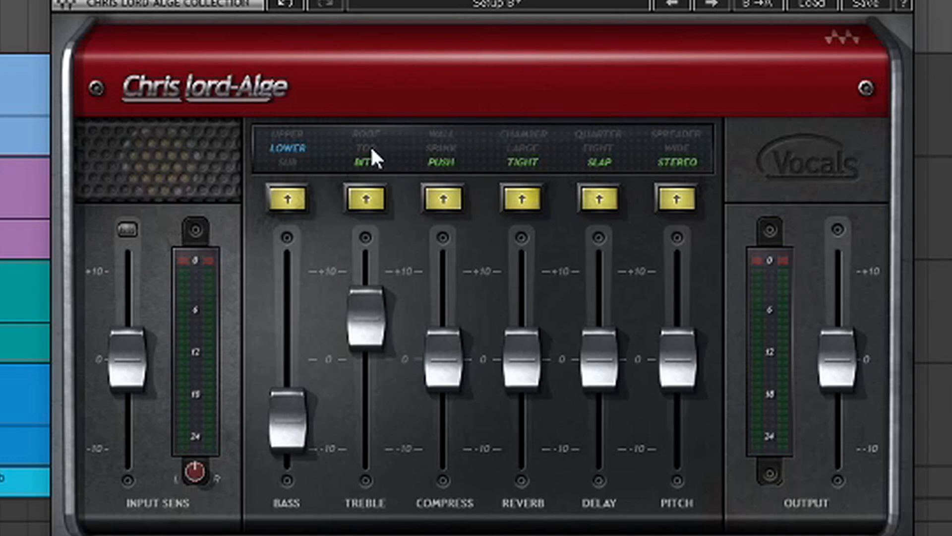
{"action": "mouse_move", "coordinate": [367, 176]}
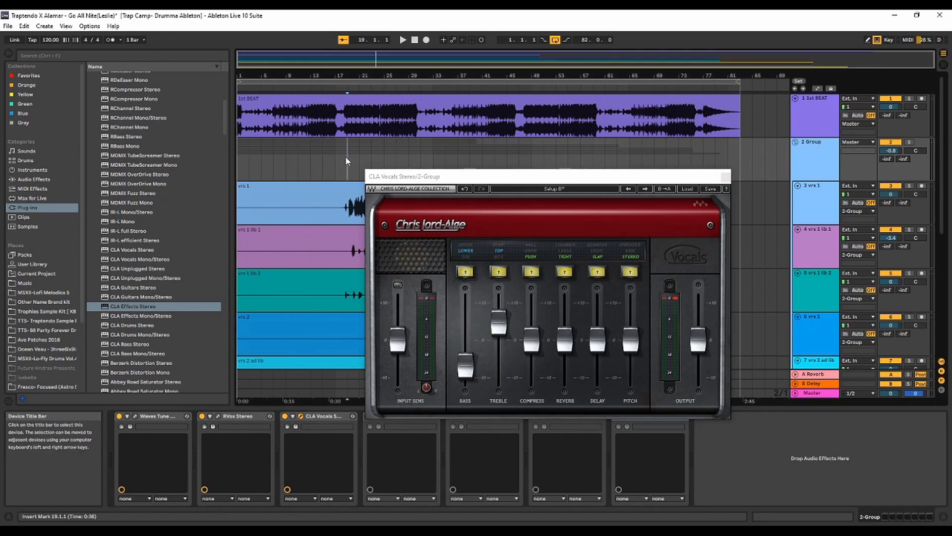
Raise the CLA Vocals COMPRESS fader, fine-tuning its amount while listening.
{"action": "left_click", "coordinate": [404, 39]}
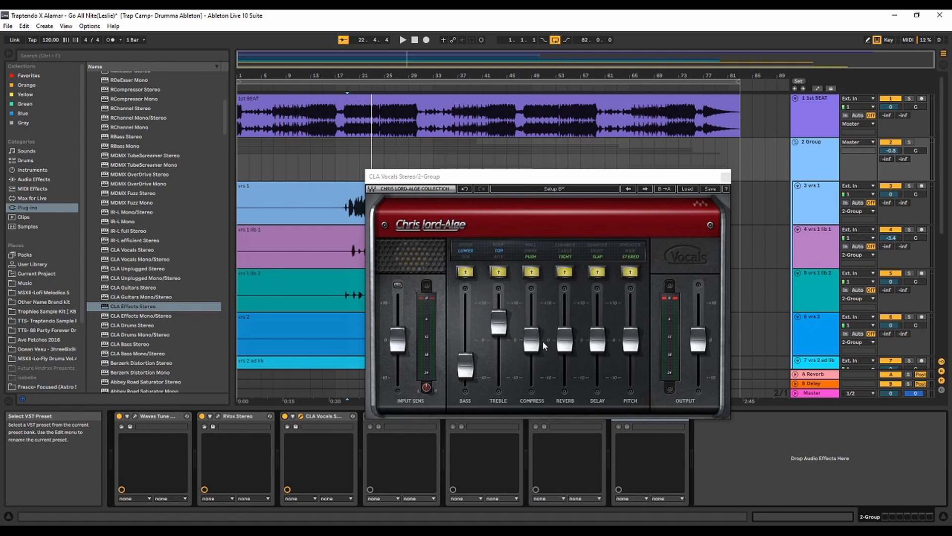
{"action": "left_click_drag", "start_coordinate": [532, 338], "coordinate": [531, 322]}
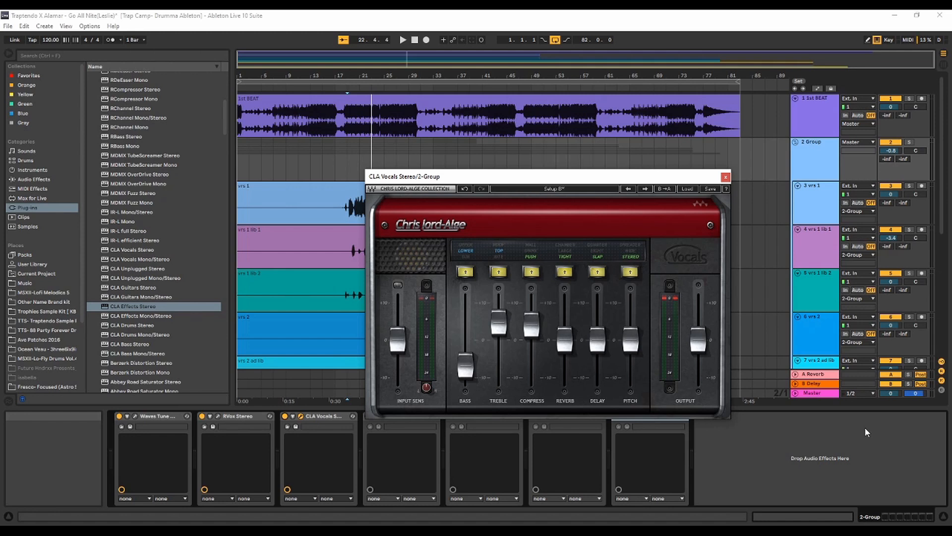
{"action": "mouse_move", "coordinate": [555, 328]}
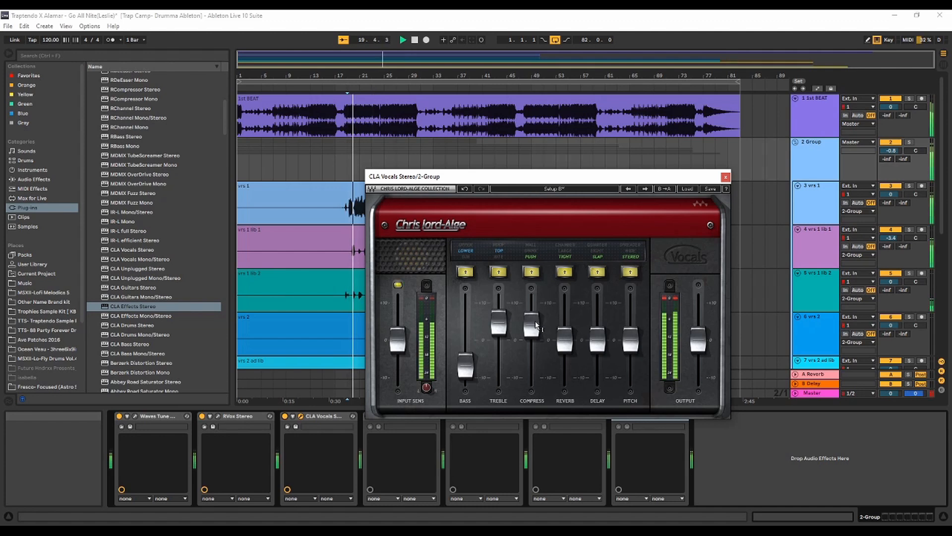
{"action": "left_click_drag", "start_coordinate": [533, 328], "coordinate": [532, 339]}
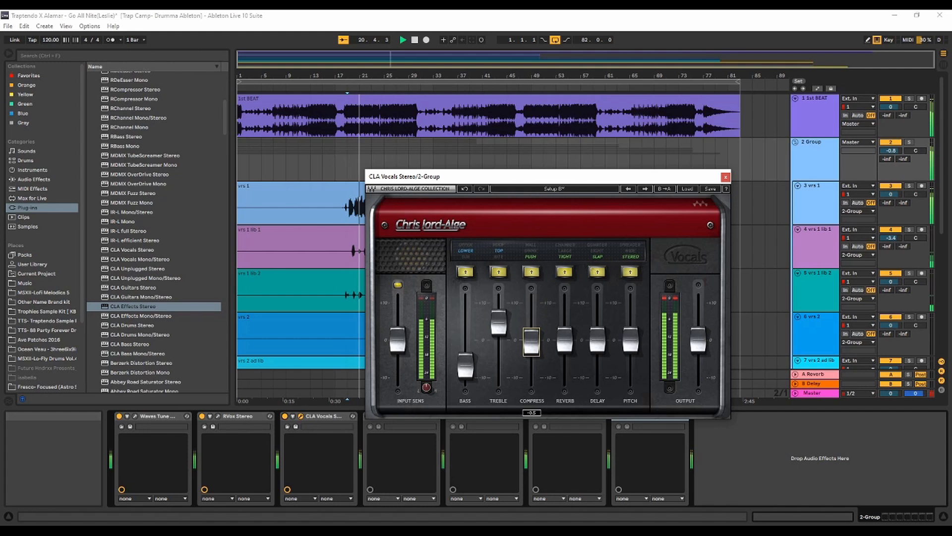
{"action": "left_click_drag", "start_coordinate": [530, 339], "coordinate": [530, 326]}
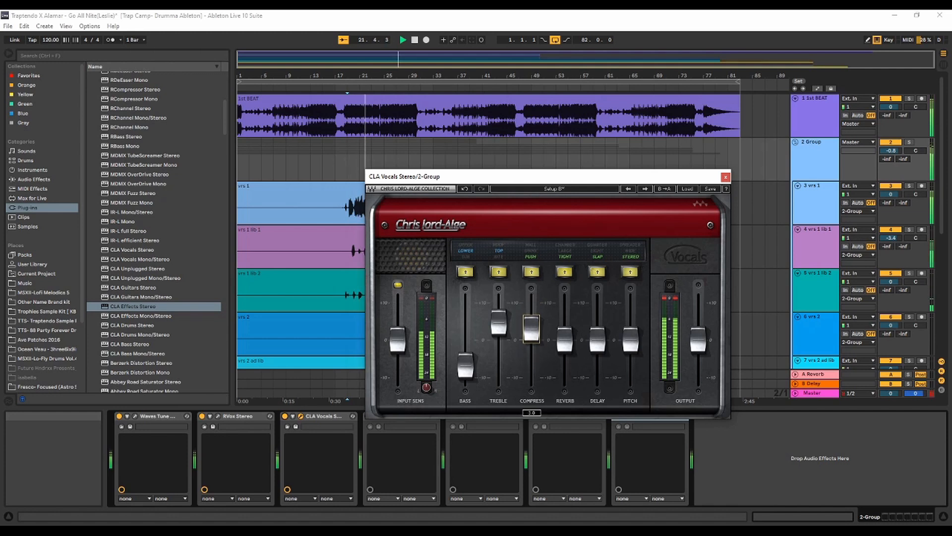
{"action": "left_click_drag", "start_coordinate": [532, 329], "coordinate": [532, 331]}
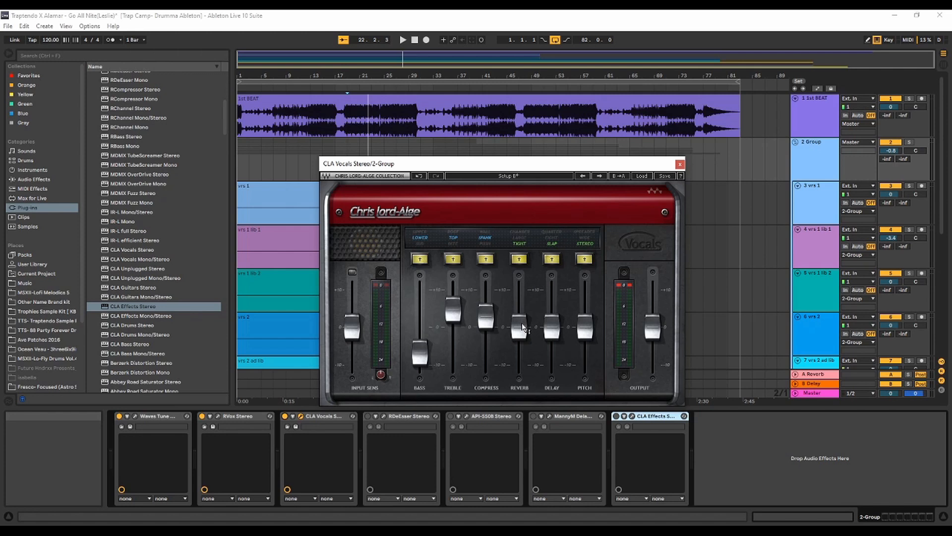
Lower the CLA Vocals reverb level and fine-tune it.
{"action": "left_click_drag", "start_coordinate": [519, 326], "coordinate": [518, 349]}
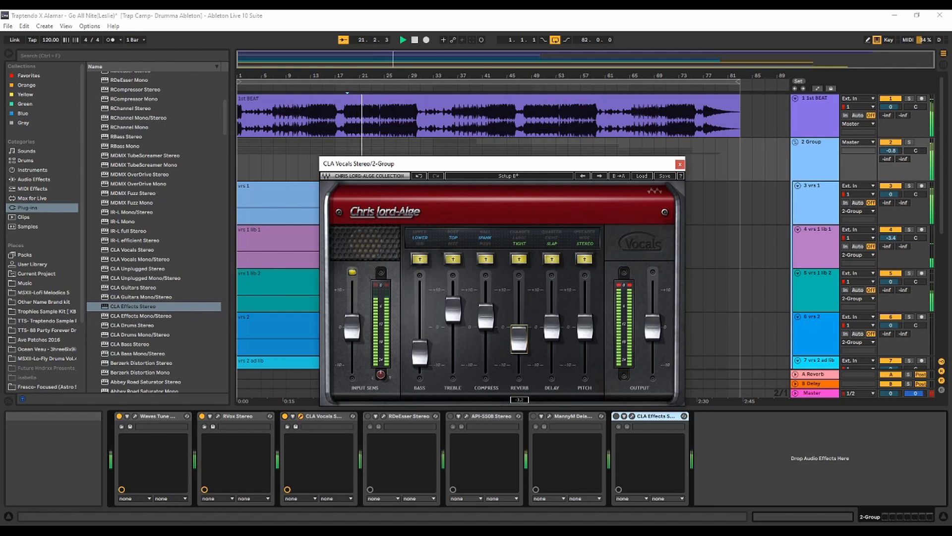
{"action": "left_click_drag", "start_coordinate": [519, 337], "coordinate": [519, 338]}
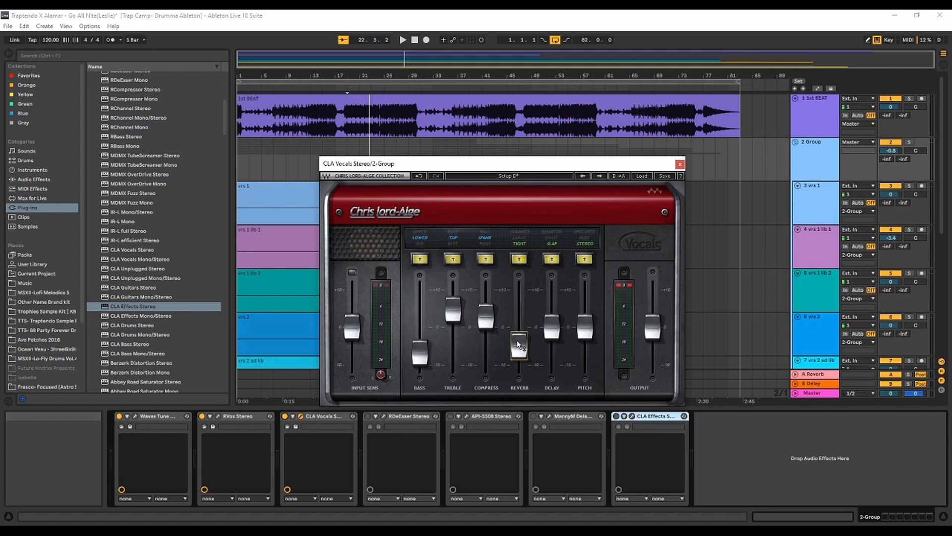
{"action": "left_click_drag", "start_coordinate": [518, 343], "coordinate": [519, 321]}
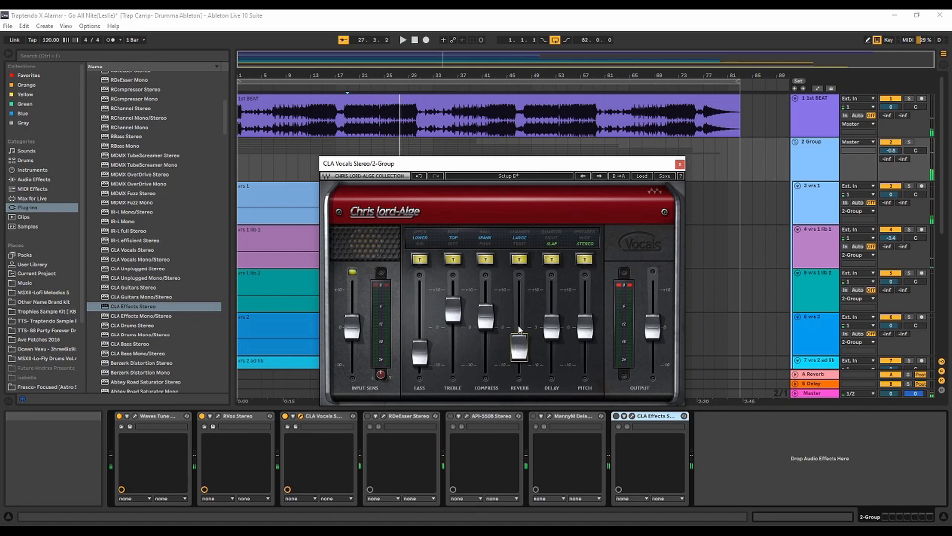
Trim the delay level slightly and choose the Large reverb character.
{"action": "left_click_drag", "start_coordinate": [519, 343], "coordinate": [519, 349]}
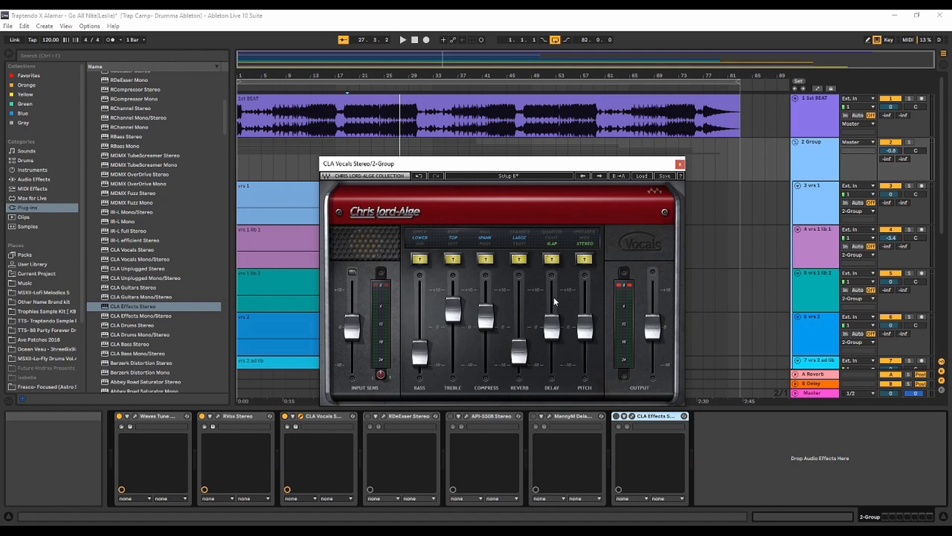
{"action": "left_click", "coordinate": [519, 258]}
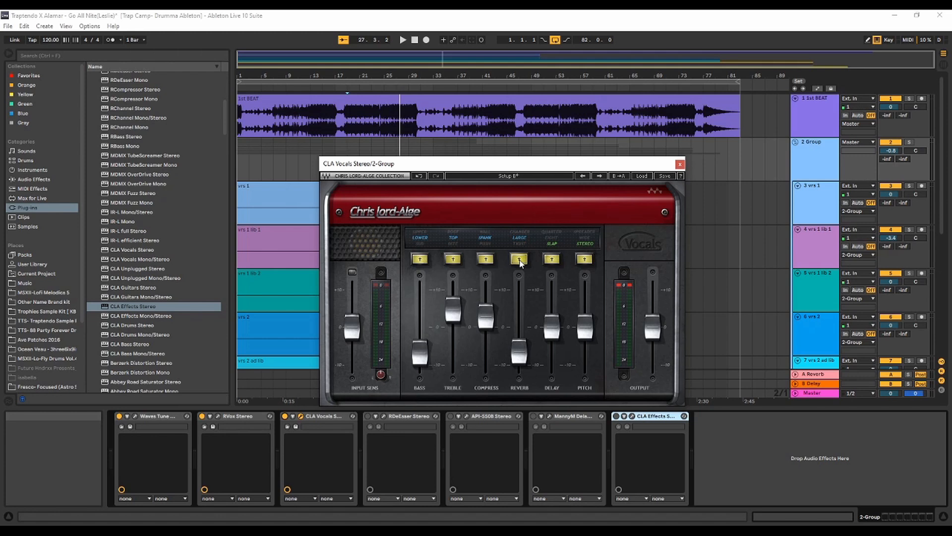
{"action": "left_click", "coordinate": [404, 40]}
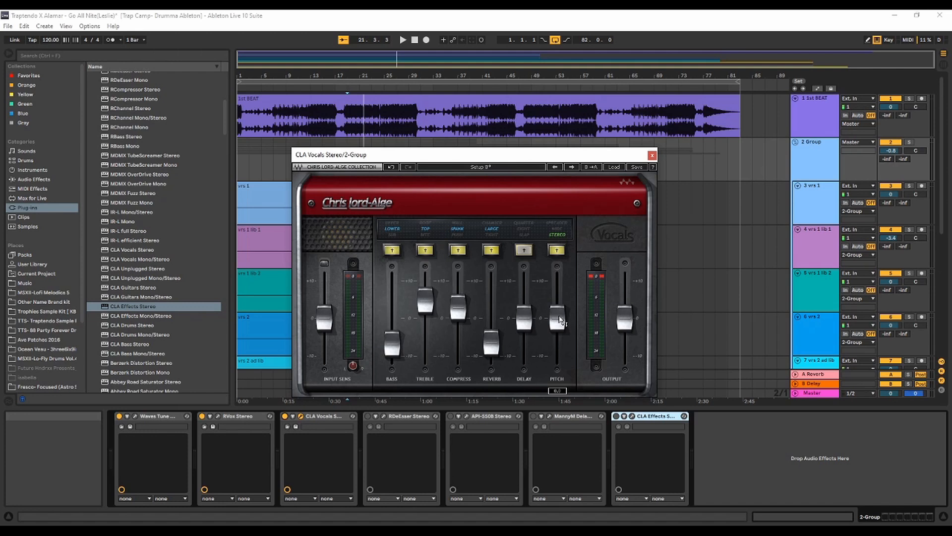
Switch CLA Vocals' pitch section to Wide and raise its fader slightly for the widening amount.
{"action": "left_click", "coordinate": [404, 40]}
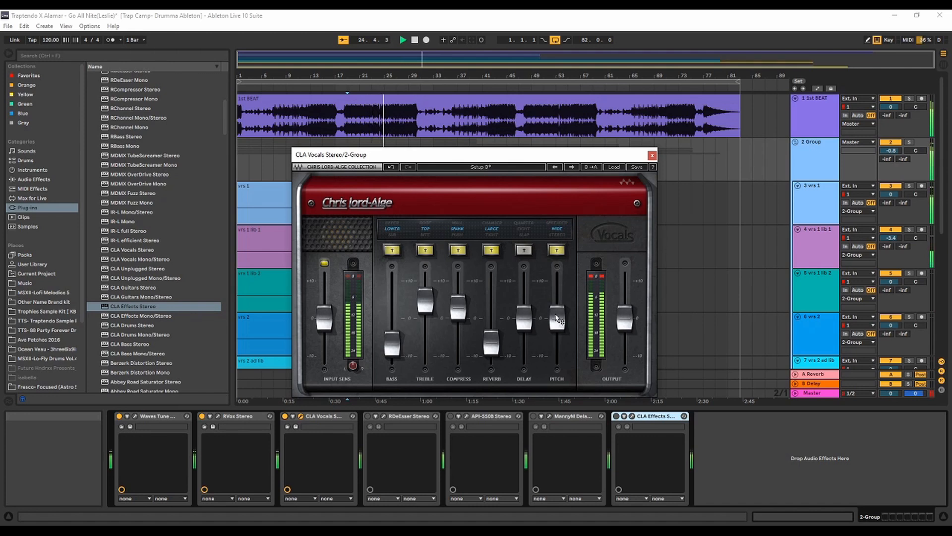
{"action": "left_click_drag", "start_coordinate": [556, 315], "coordinate": [555, 321]}
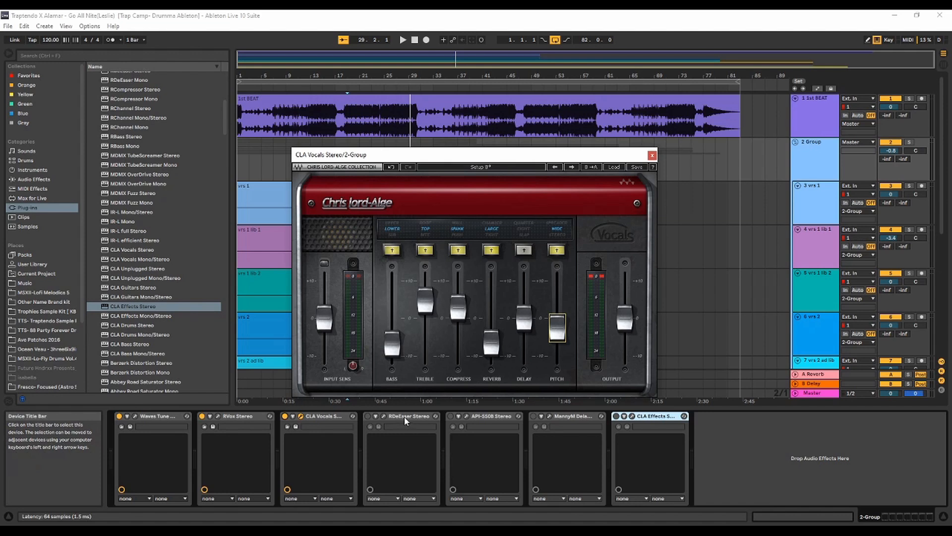
{"action": "mouse_move", "coordinate": [367, 420]}
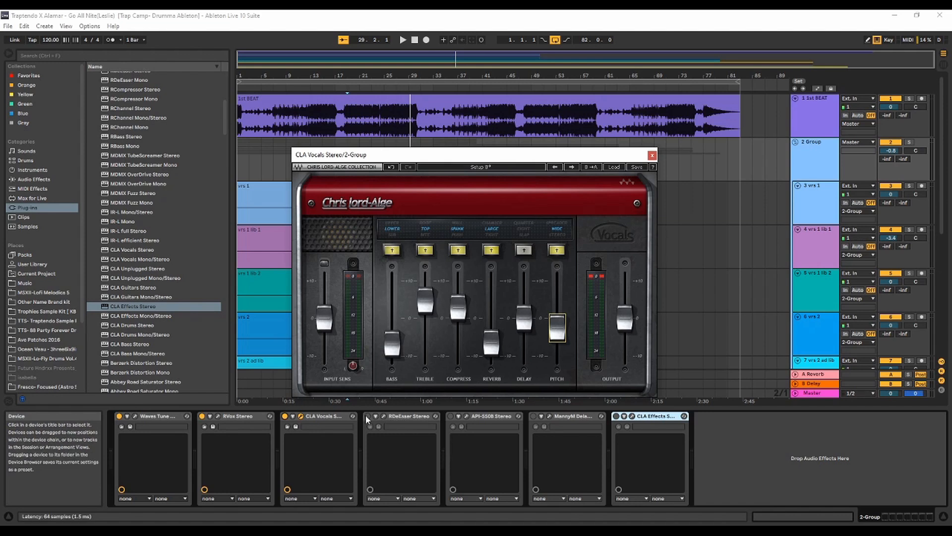
{"action": "mouse_move", "coordinate": [369, 416]}
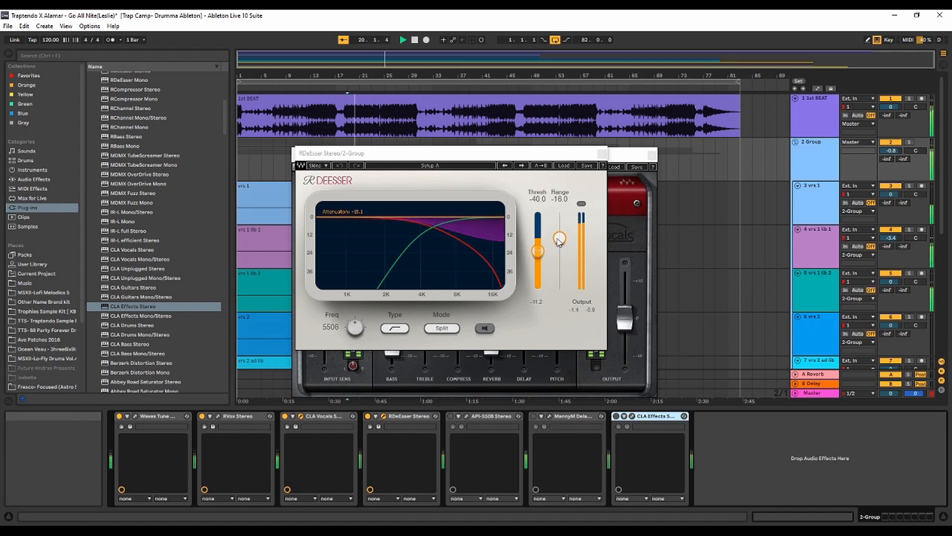
Set RDeEsser's threshold to about -37.9 dB and its range to about -13.7 dB.
{"action": "left_click_drag", "start_coordinate": [558, 237], "coordinate": [558, 225]}
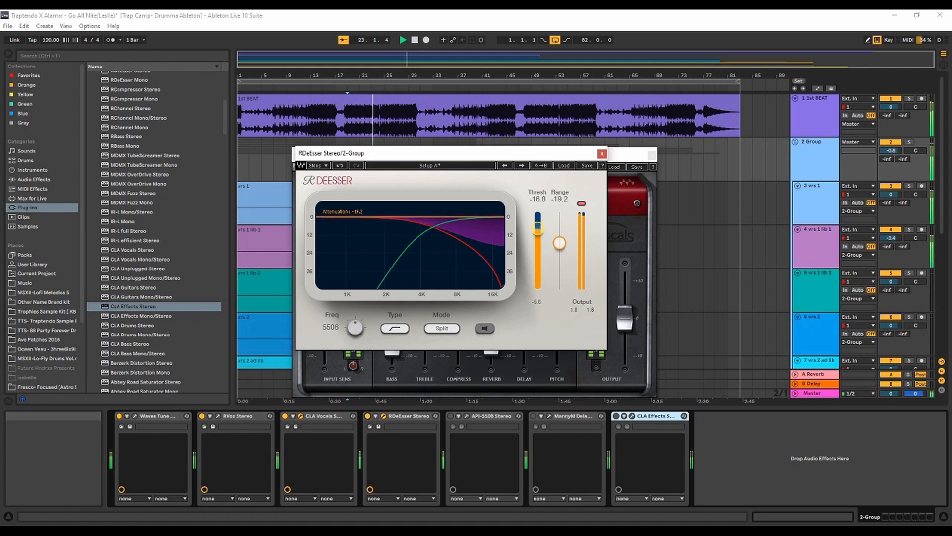
{"action": "left_click_drag", "start_coordinate": [537, 226], "coordinate": [536, 264]}
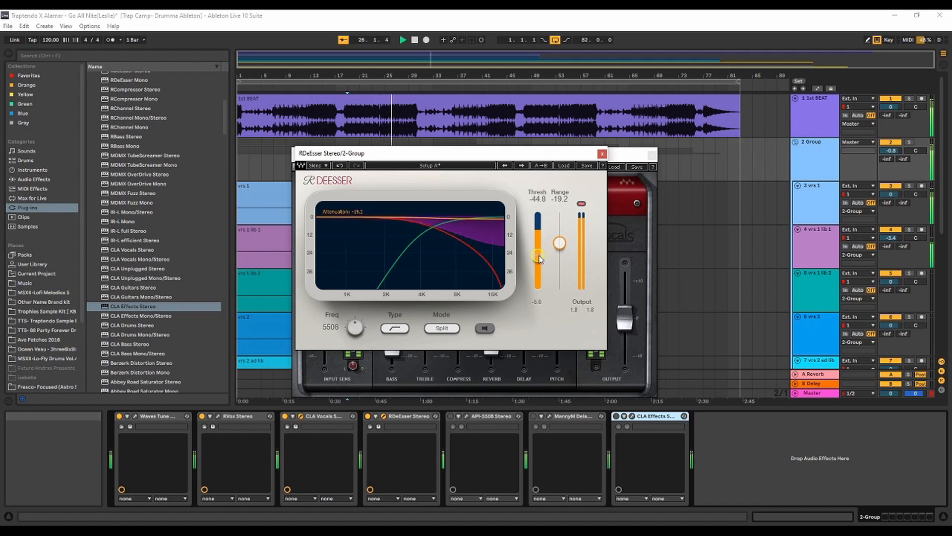
{"action": "left_click_drag", "start_coordinate": [540, 255], "coordinate": [558, 243]}
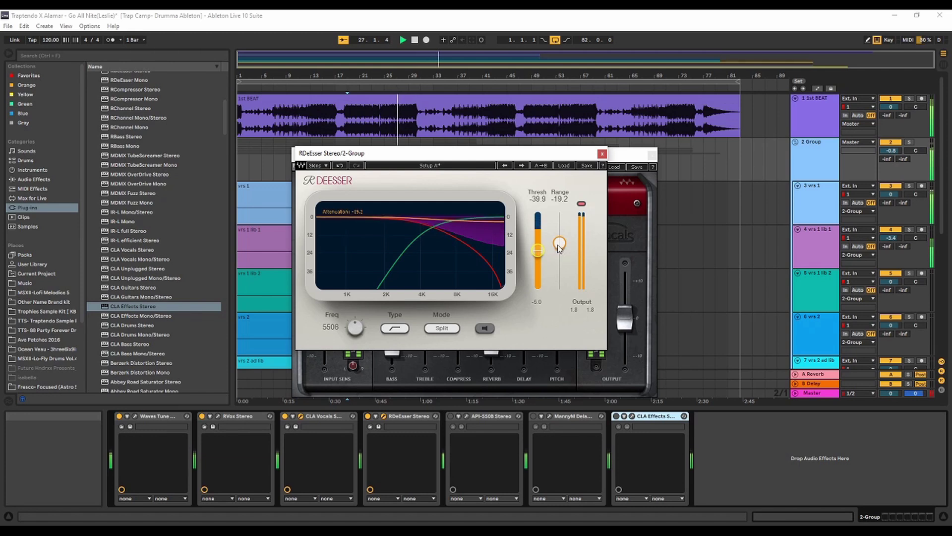
{"action": "left_click_drag", "start_coordinate": [537, 250], "coordinate": [537, 252]}
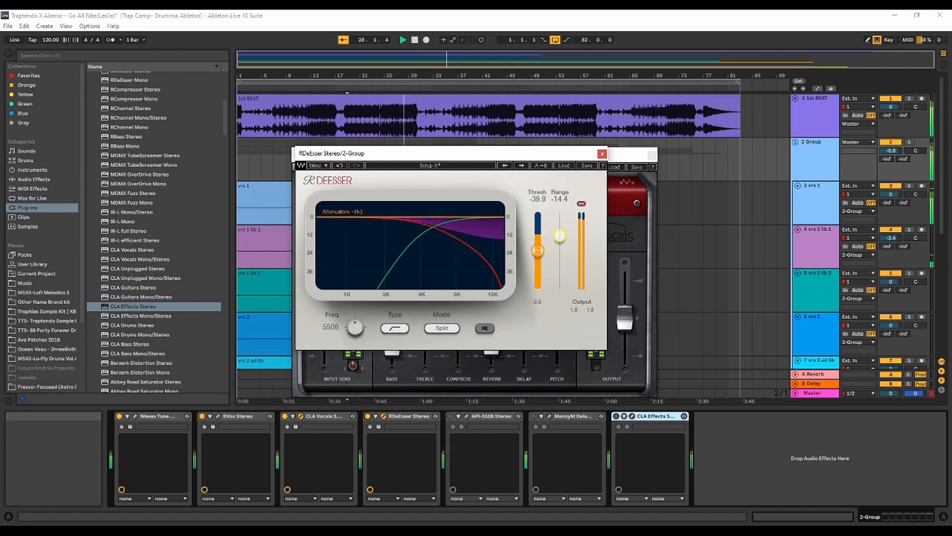
{"action": "left_click_drag", "start_coordinate": [559, 236], "coordinate": [558, 234]}
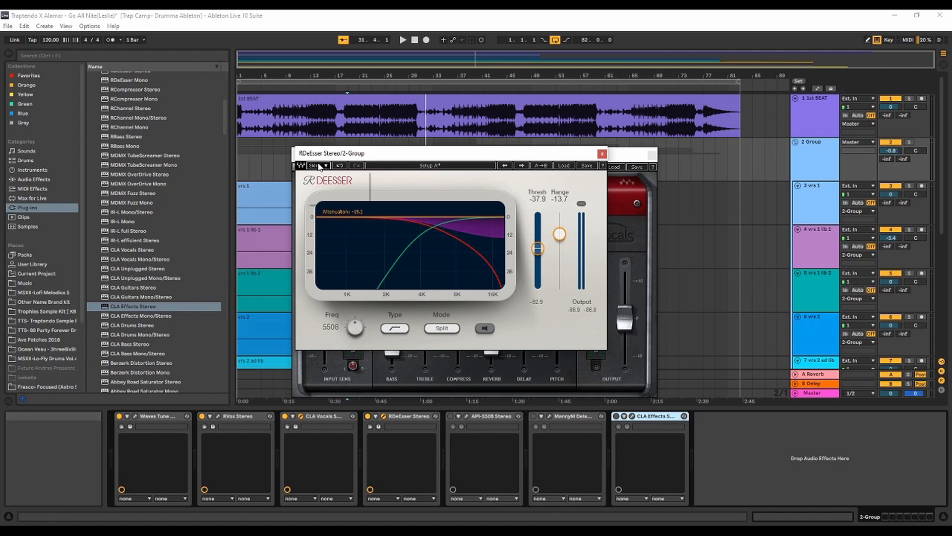
Switch RDeEsser to the Legacy skin, then pick another skin before closing its window.
{"action": "left_click", "coordinate": [317, 165]}
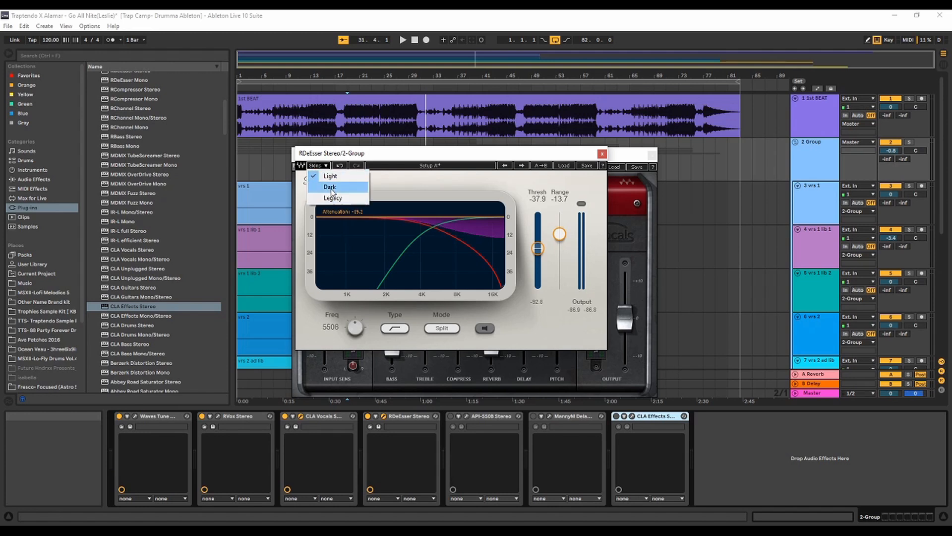
{"action": "left_click", "coordinate": [329, 187]}
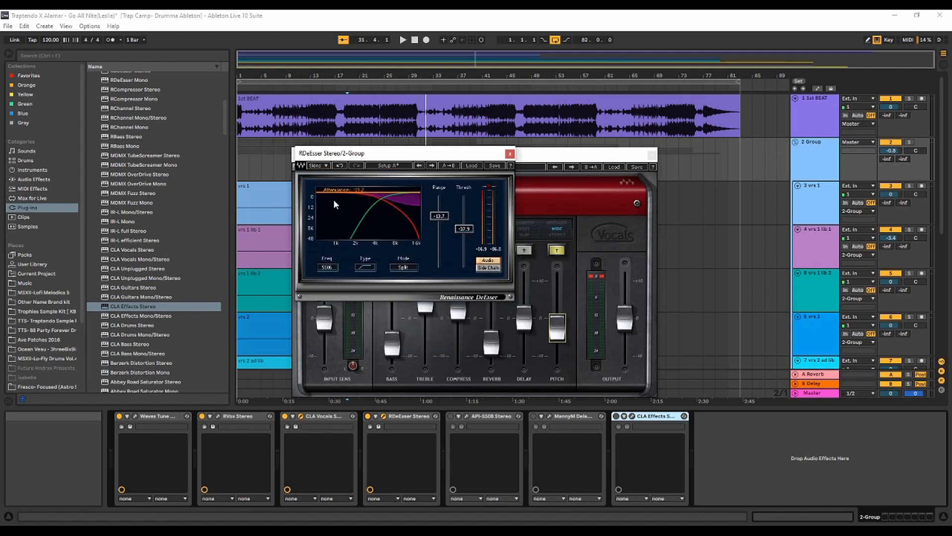
{"action": "left_click", "coordinate": [317, 164]}
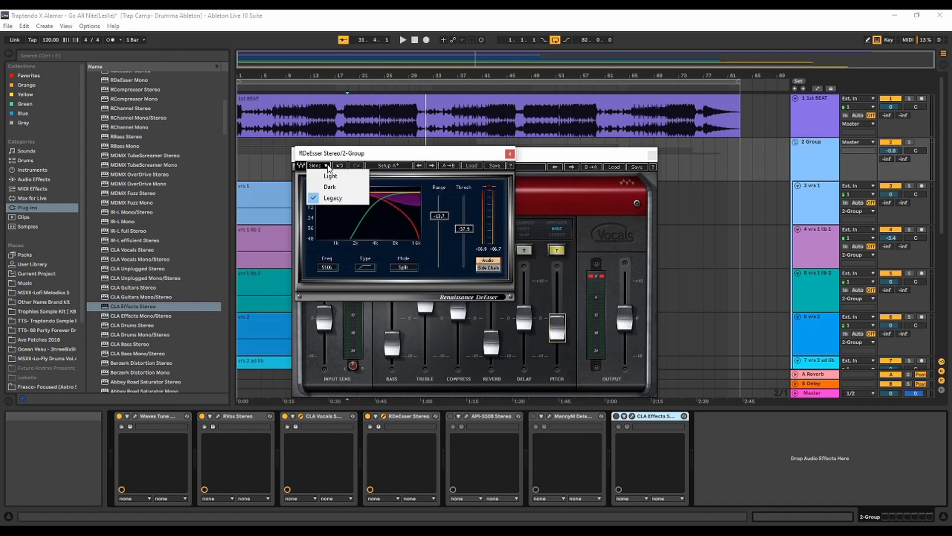
{"action": "left_click", "coordinate": [329, 176]}
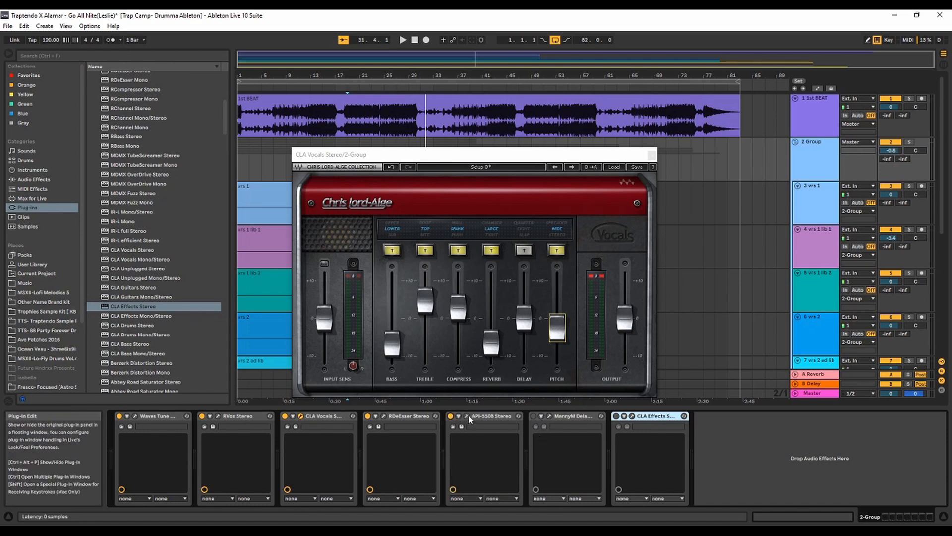
Show the MannyM Delay plugin window on the vocal group.
{"action": "left_click", "coordinate": [469, 416]}
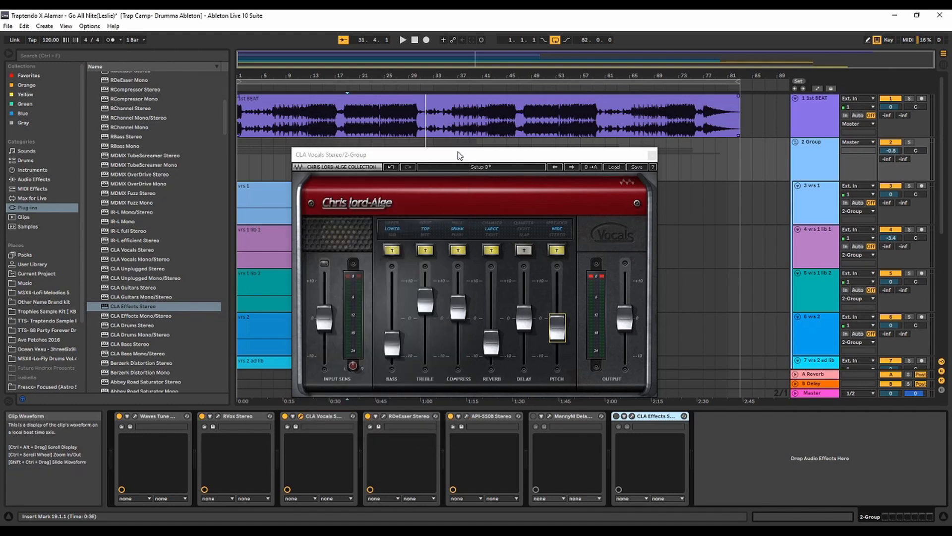
{"action": "mouse_move", "coordinate": [452, 421]}
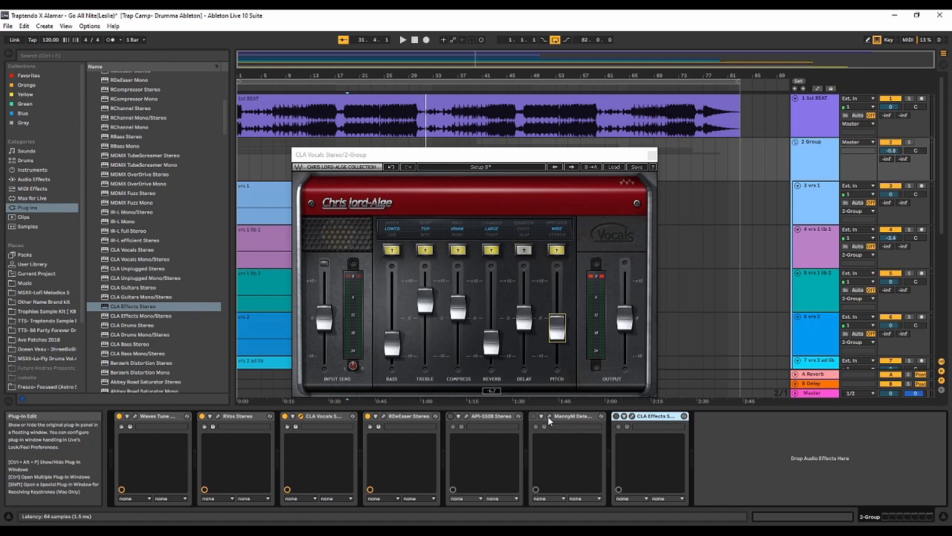
{"action": "left_click", "coordinate": [574, 415]}
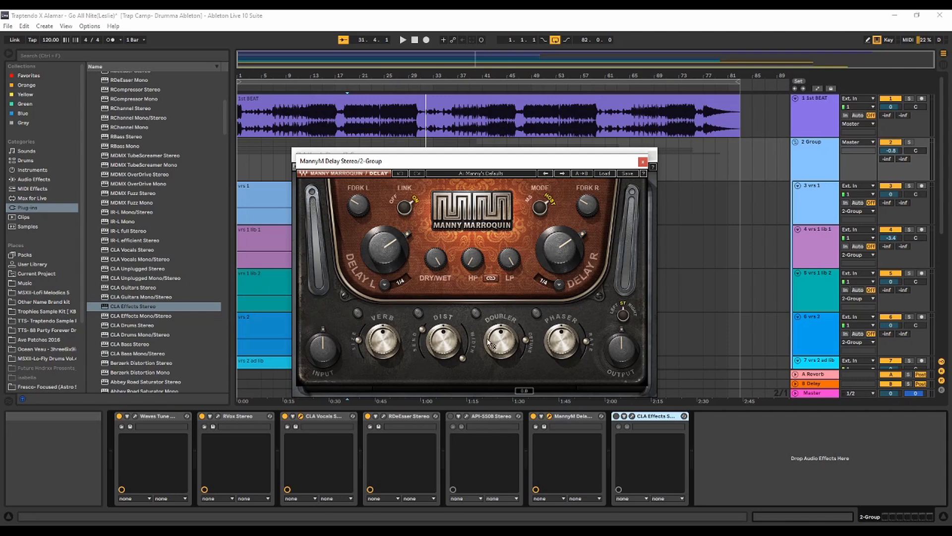
{"action": "mouse_move", "coordinate": [481, 319]}
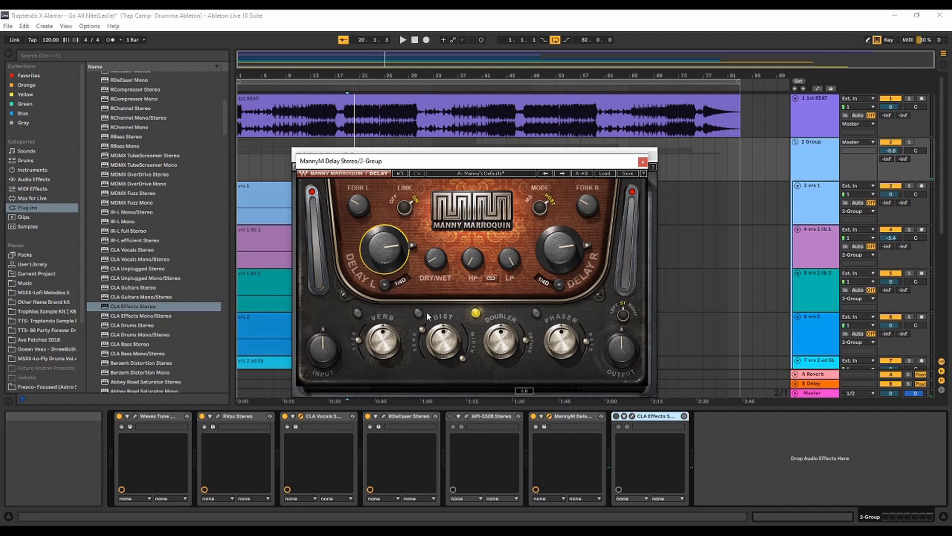
Toggle MannyM Delay's Verb section on and off, then enable its Dist section.
{"action": "left_click", "coordinate": [417, 311]}
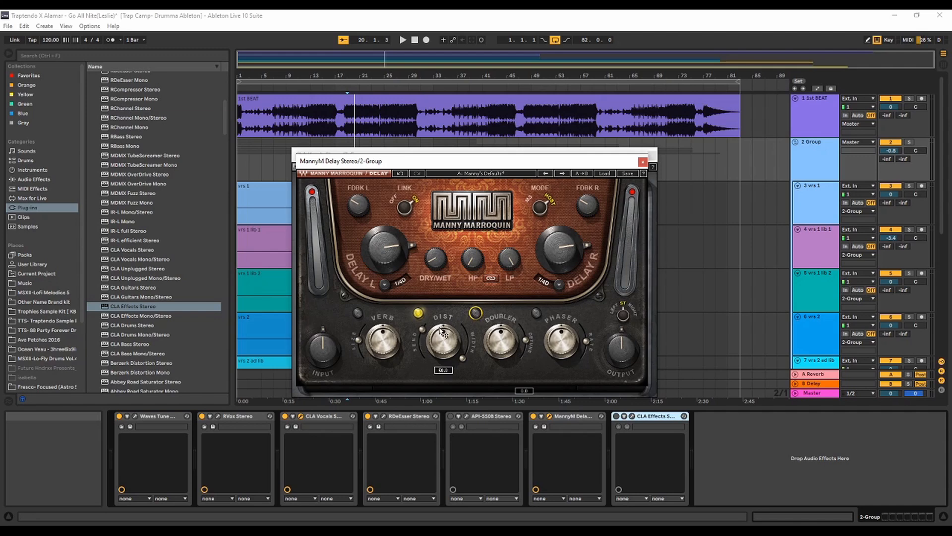
{"action": "left_click", "coordinate": [404, 39]}
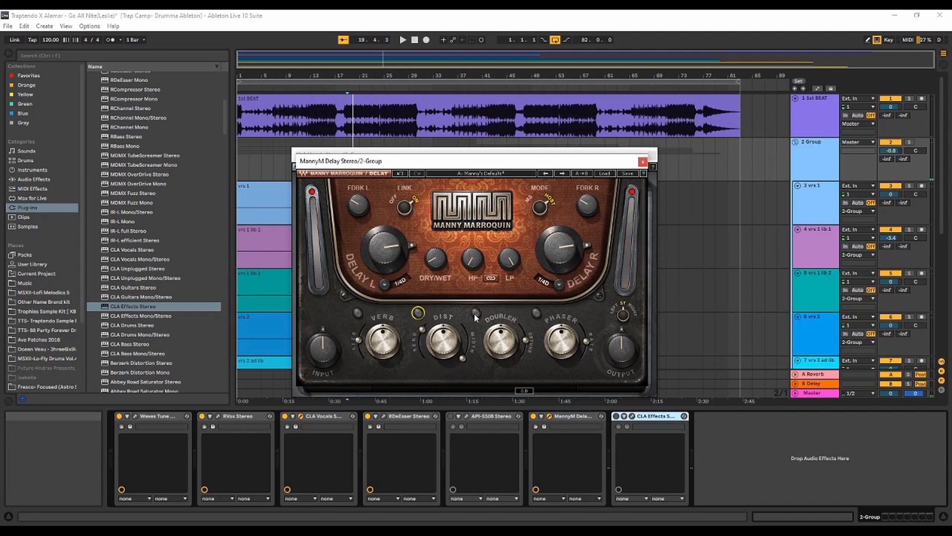
{"action": "left_click", "coordinate": [404, 40]}
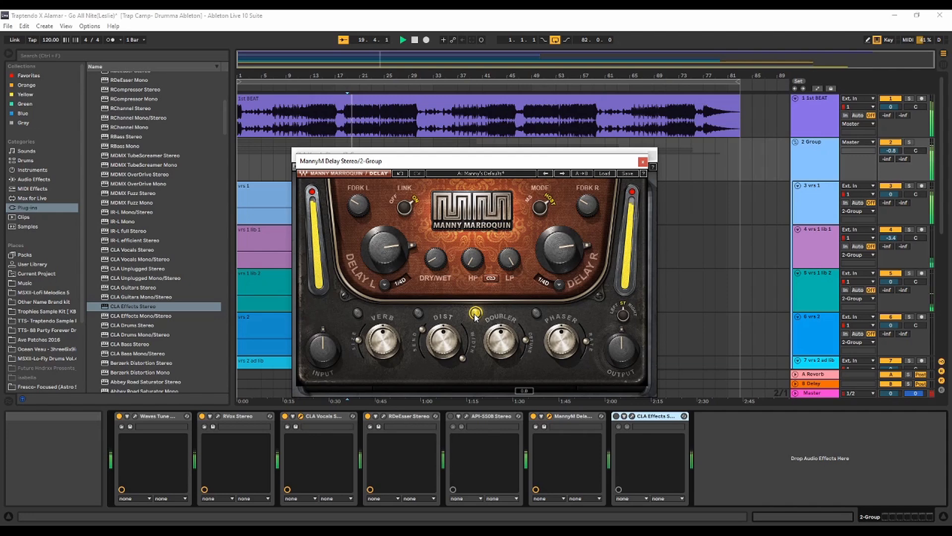